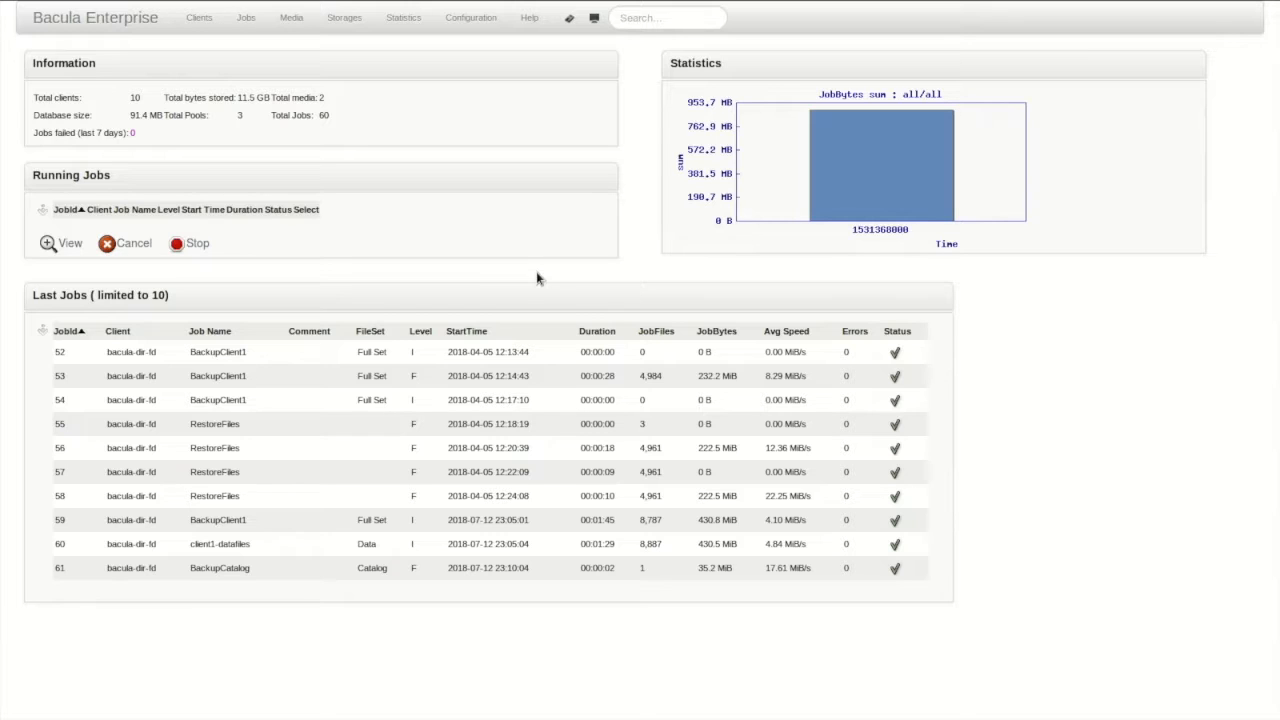
mouse_move(528, 272)
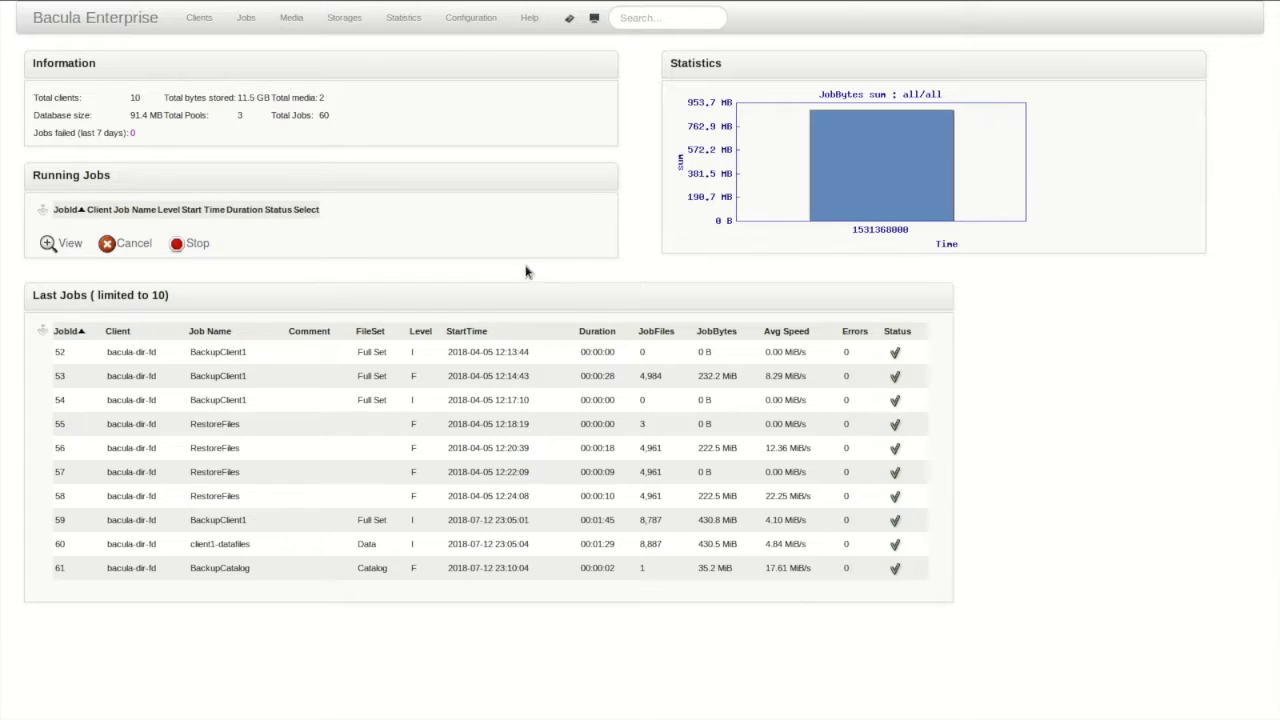
Expand the Clients menu in the top navigation bar.
left_click(200, 16)
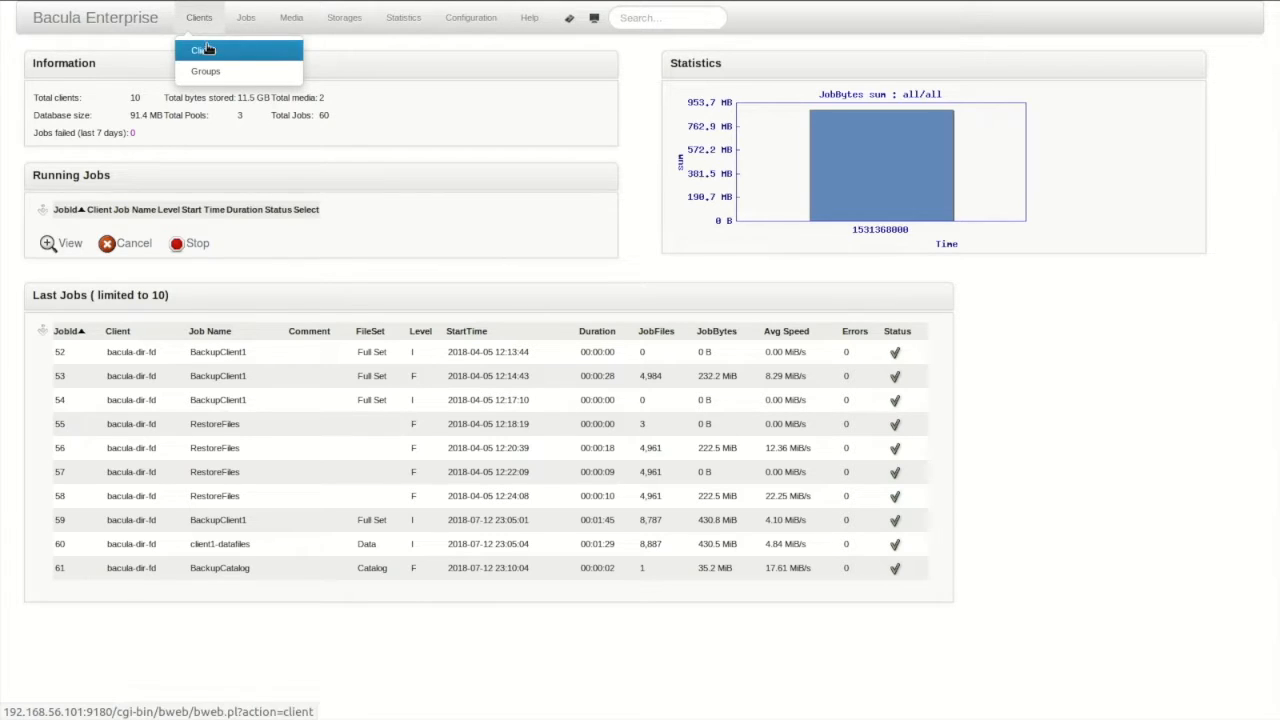
Show the Clients page listing all configured clients.
left_click(204, 50)
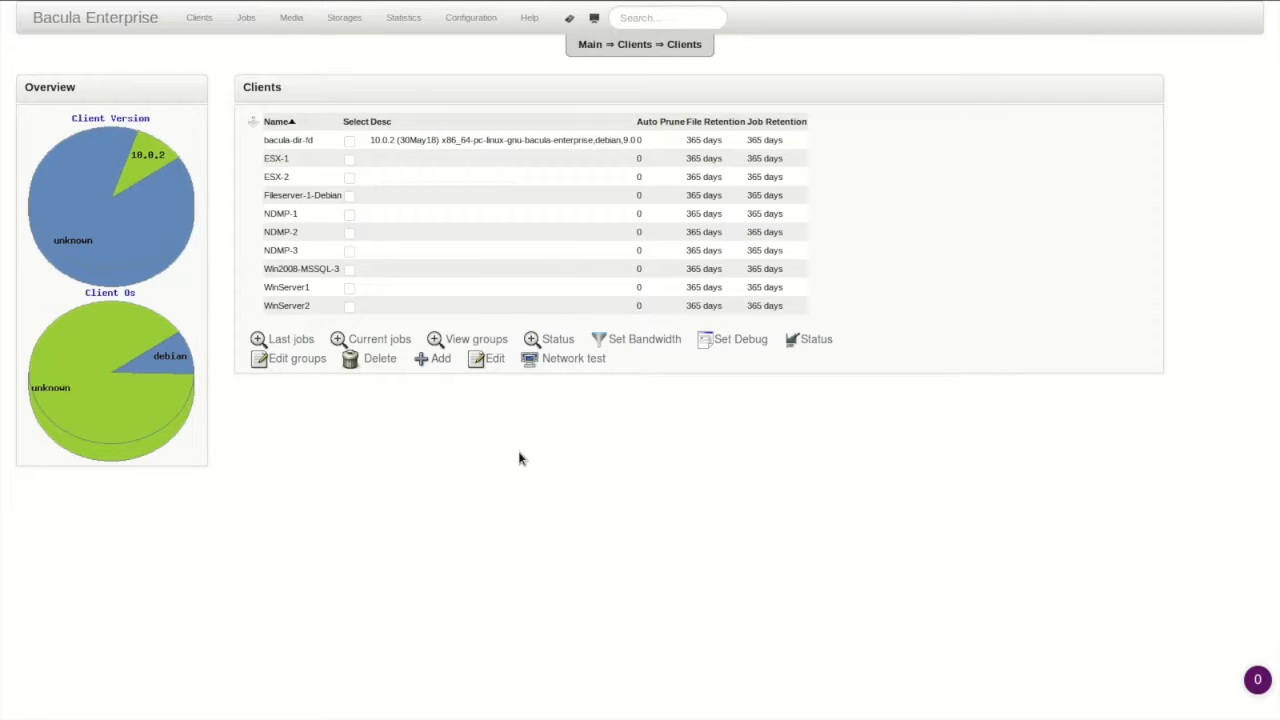
mouse_move(442, 190)
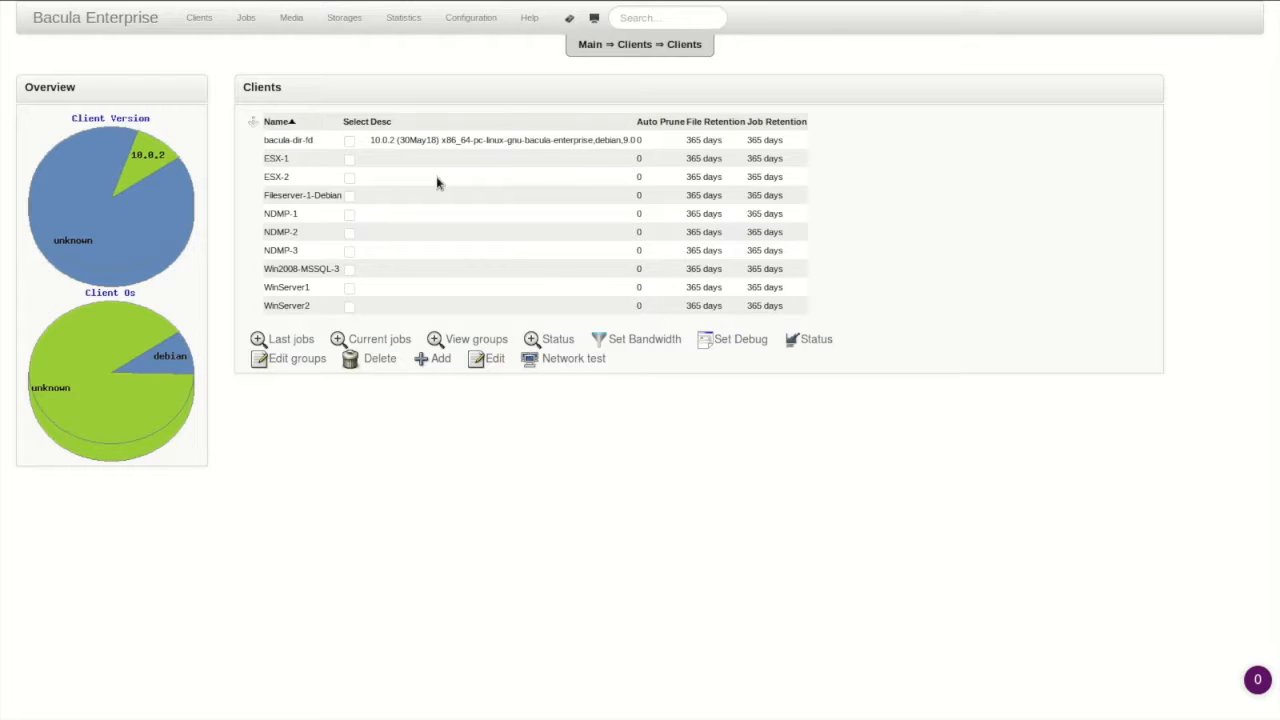
mouse_move(476, 158)
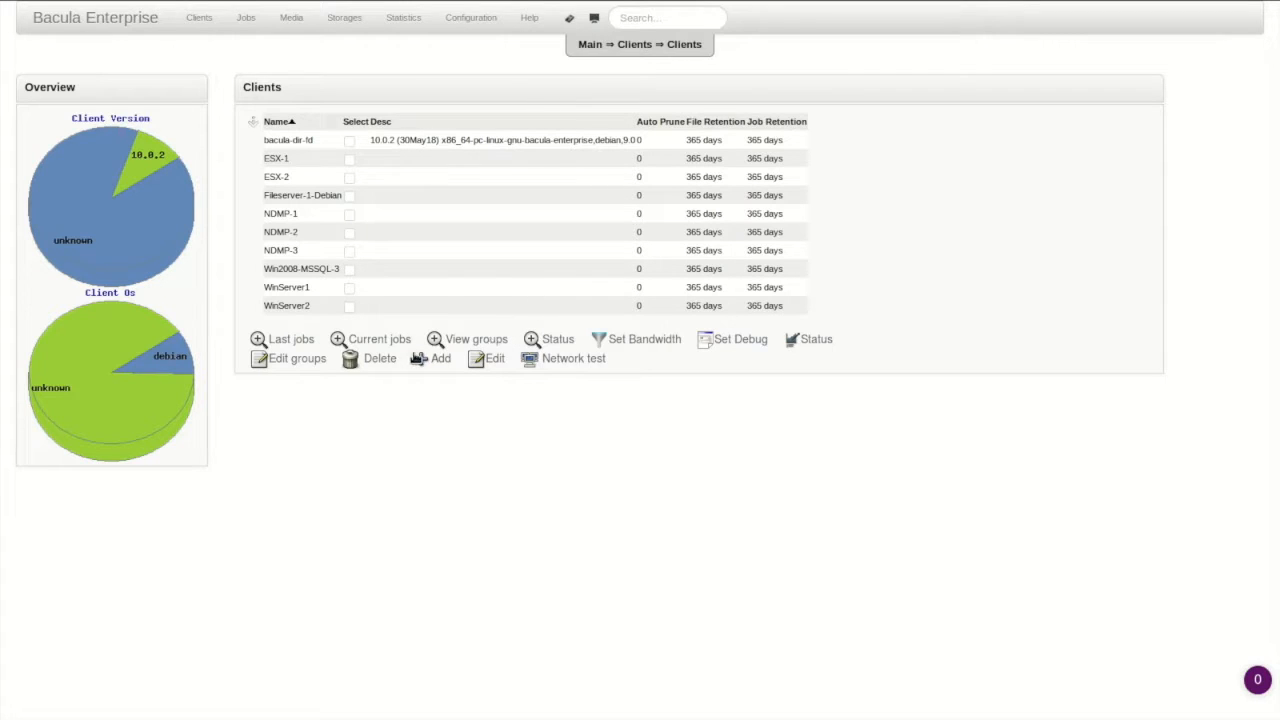
Add a new client and name it Win2008-MSSQL-4, adapting the Win2008-MSSQL-3 suggestion.
left_click(440, 358)
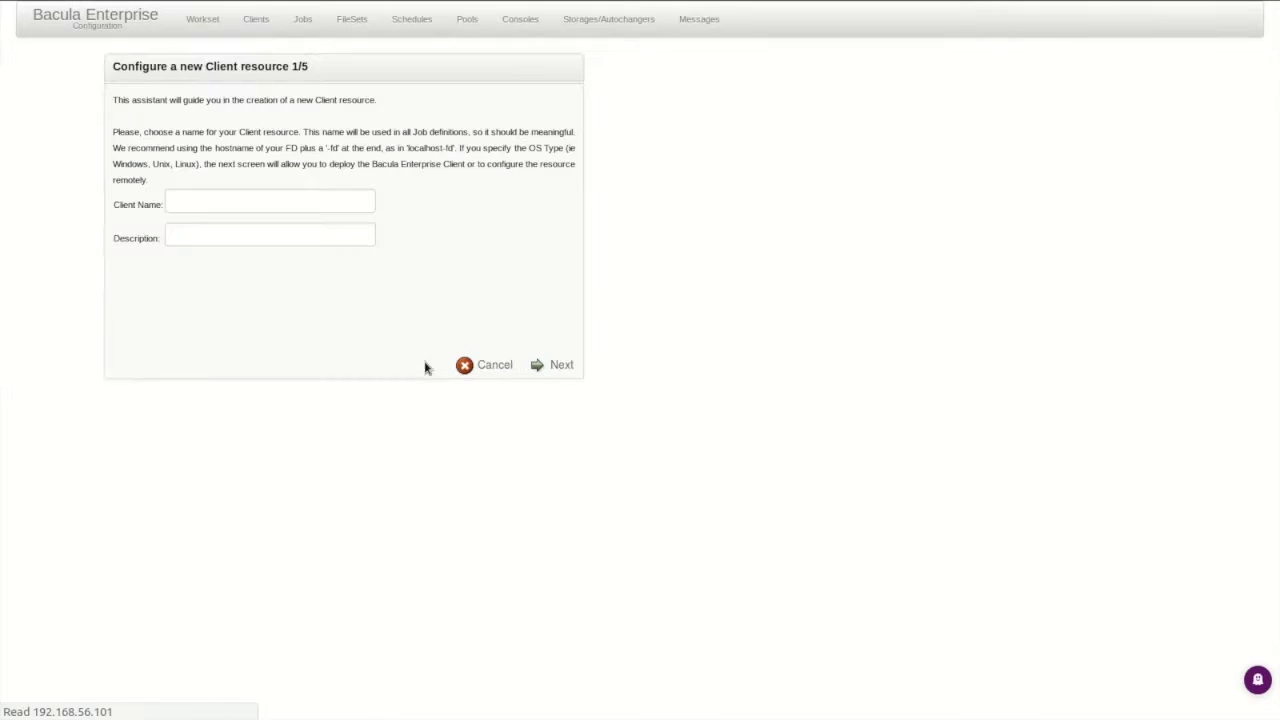
left_click(270, 202)
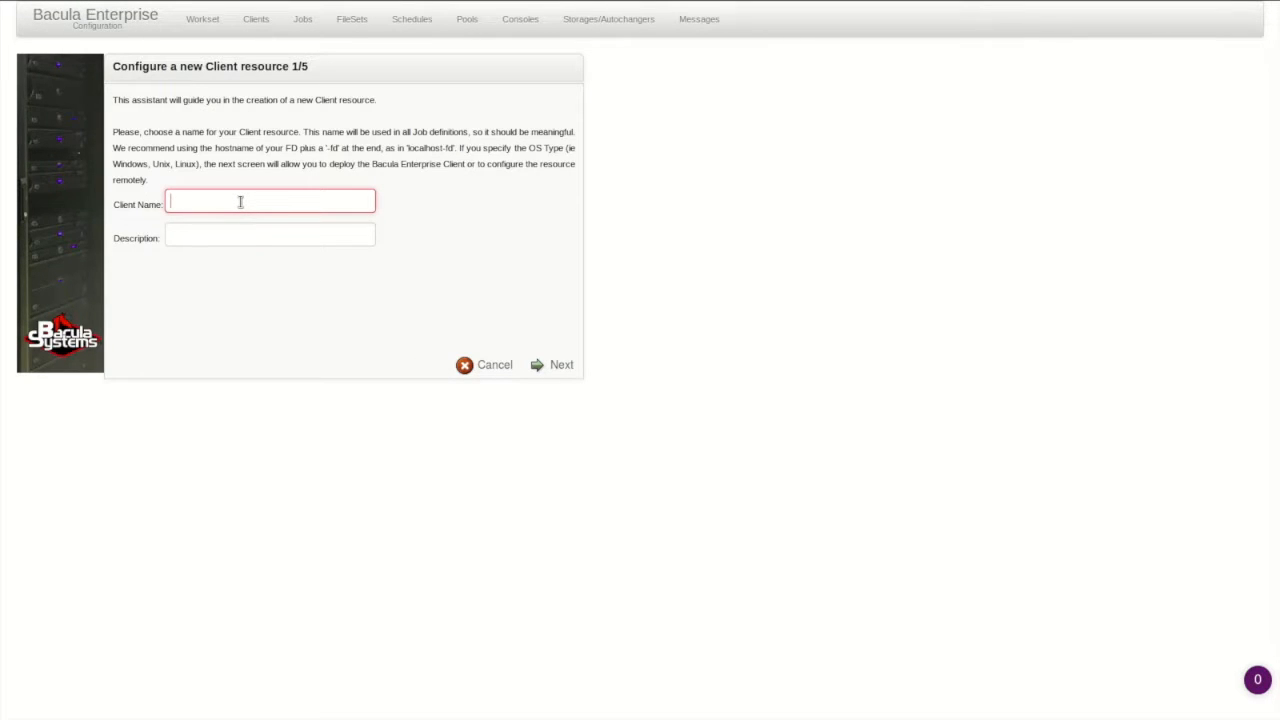
type("Win")
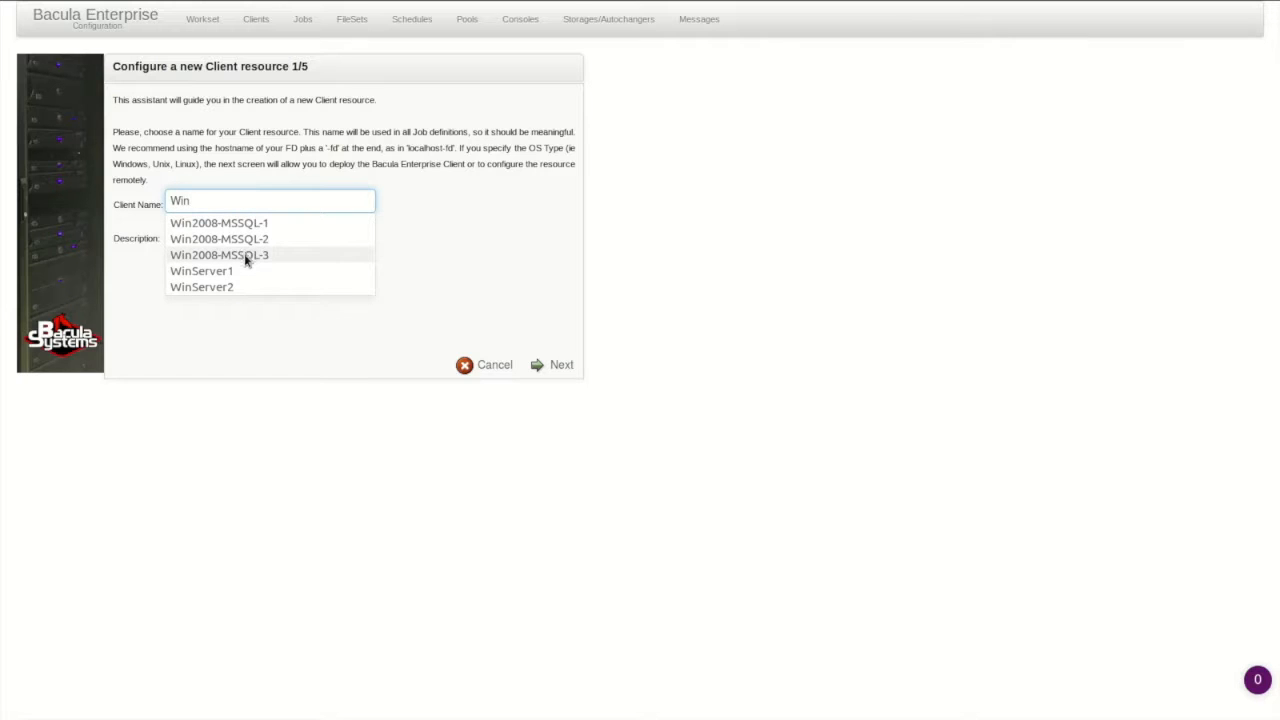
left_click(218, 254)
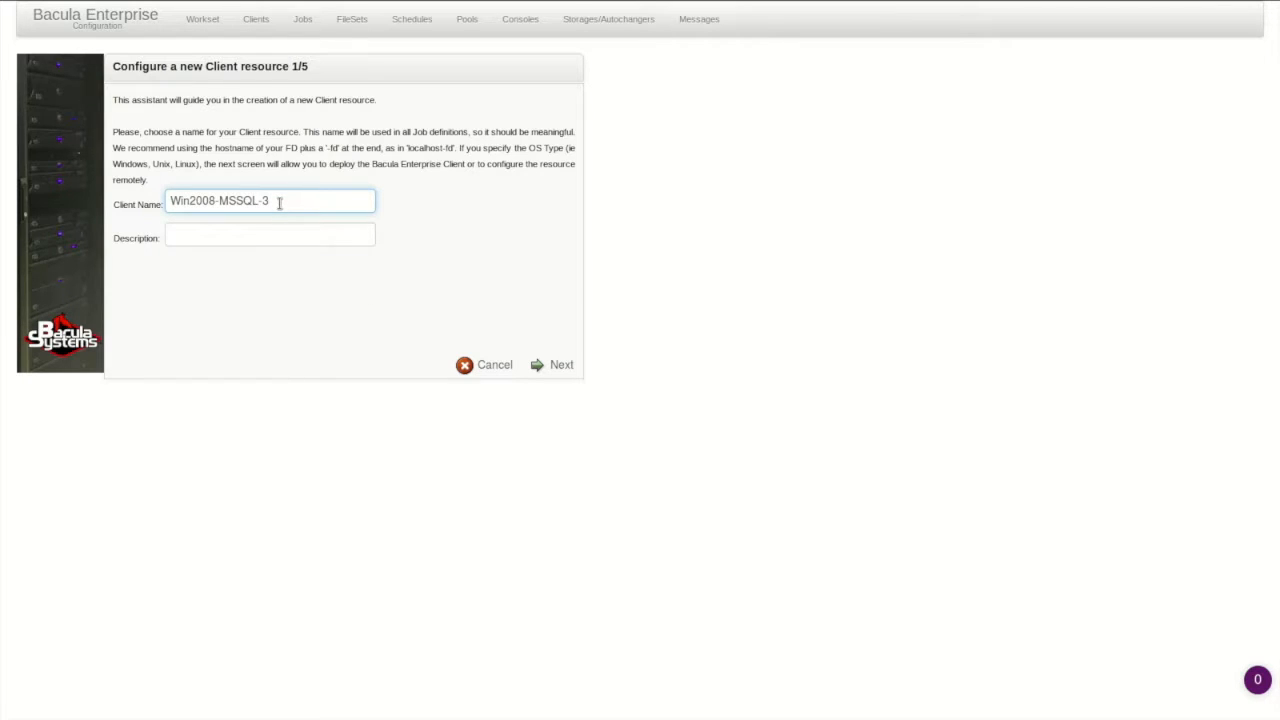
type("4")
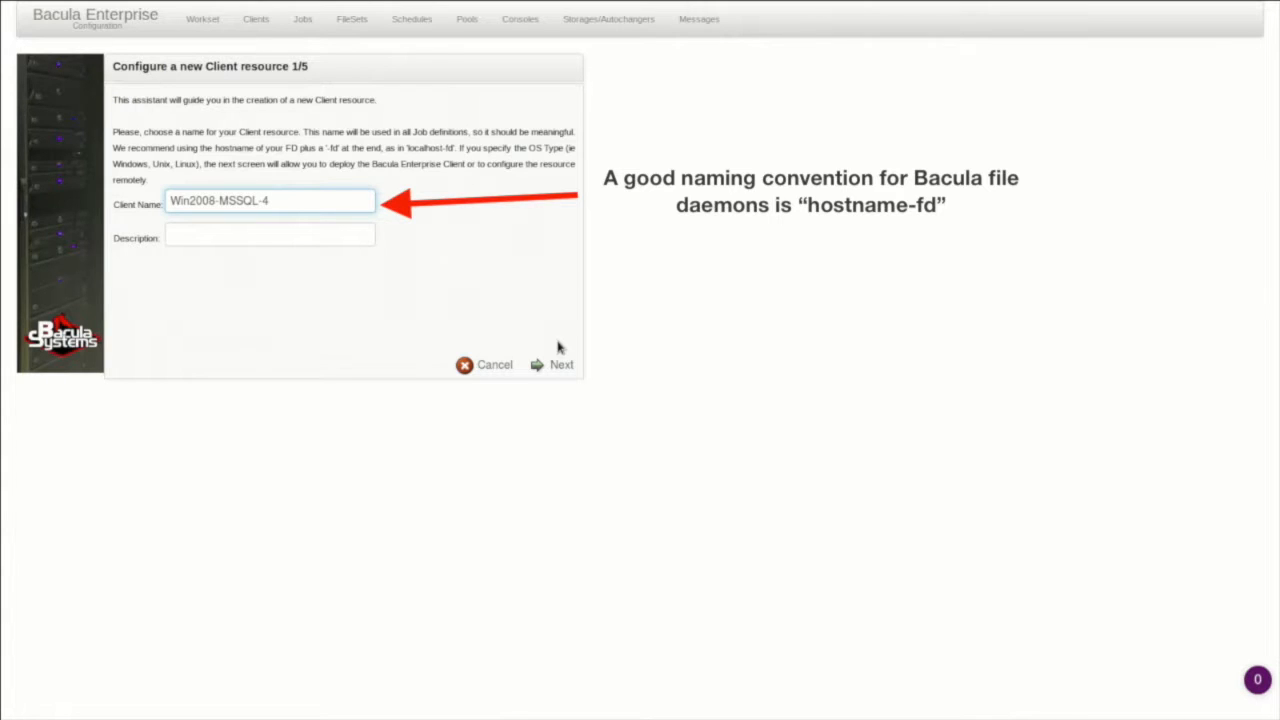
Set OS Type Windows and address 192.168.56.102, check the generated password, and continue.
left_click(562, 364)
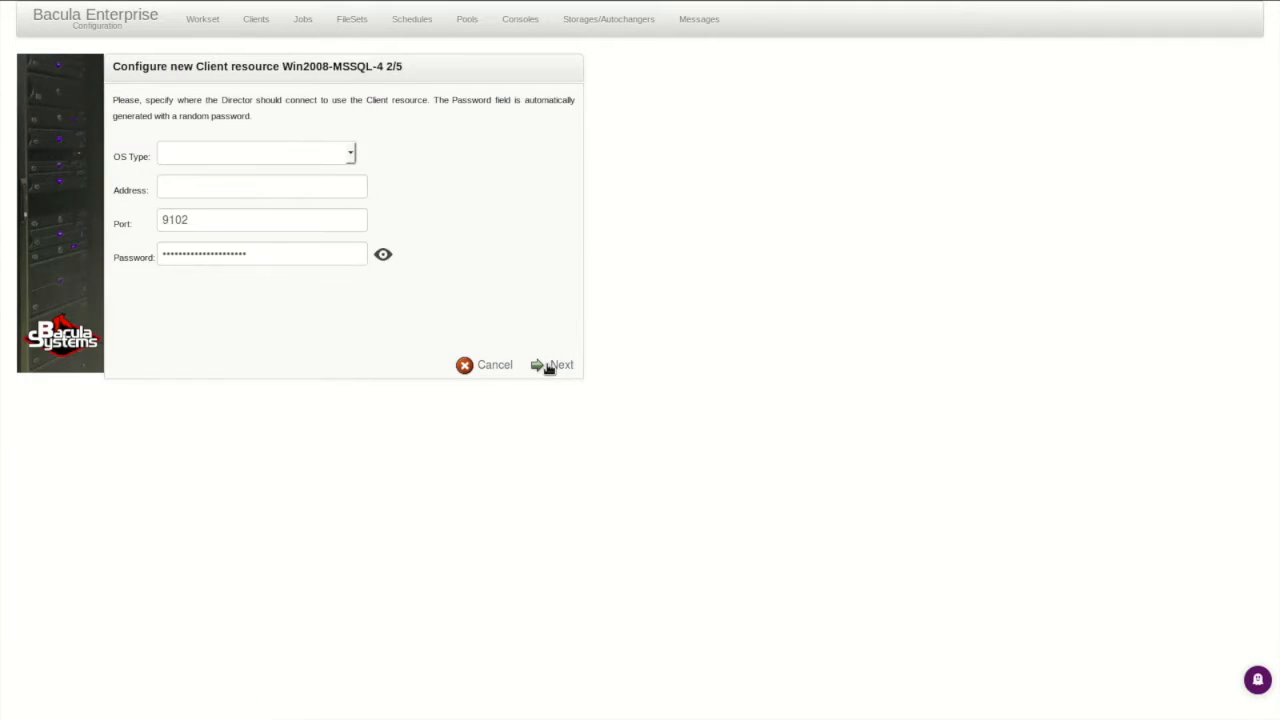
left_click(348, 152)
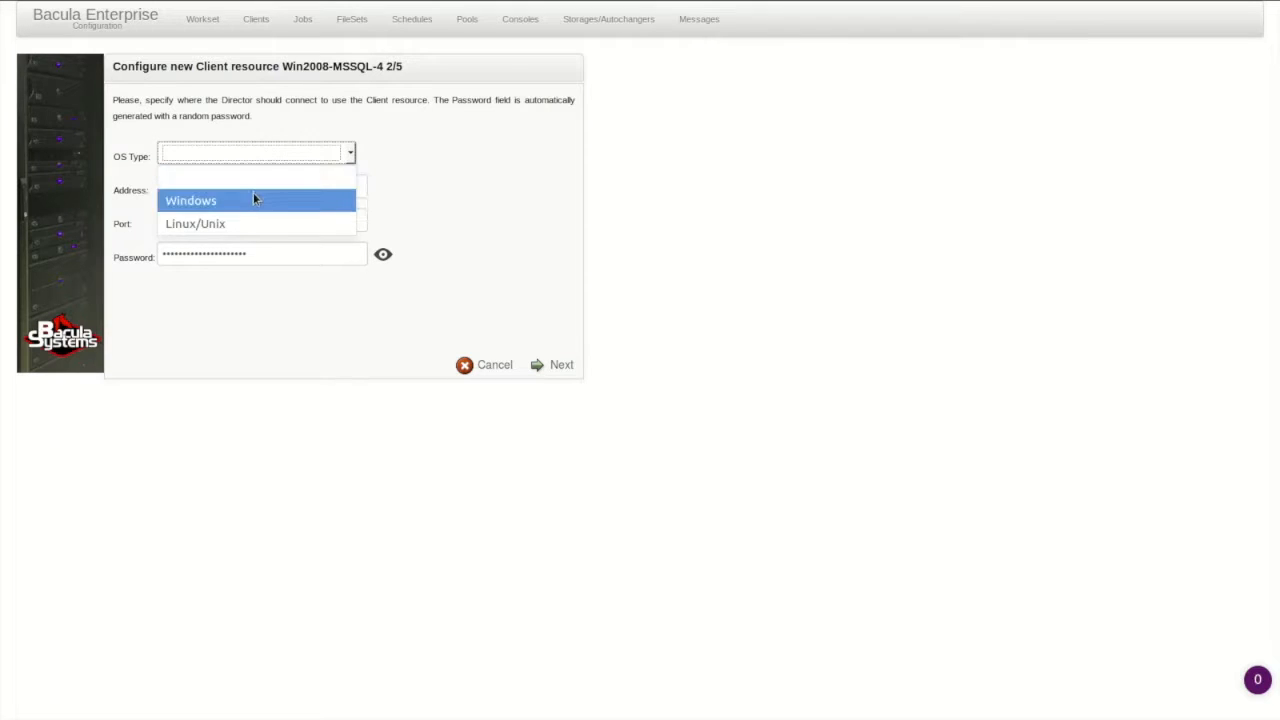
left_click(190, 200)
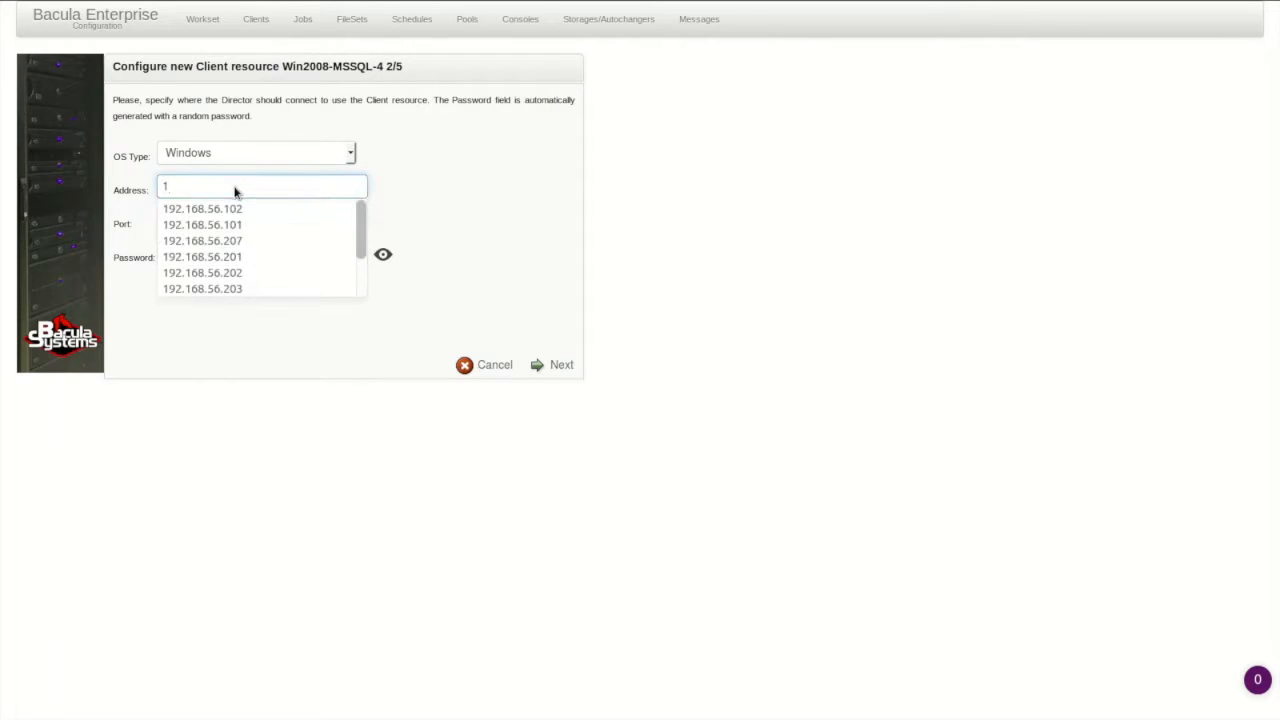
left_click(202, 208)
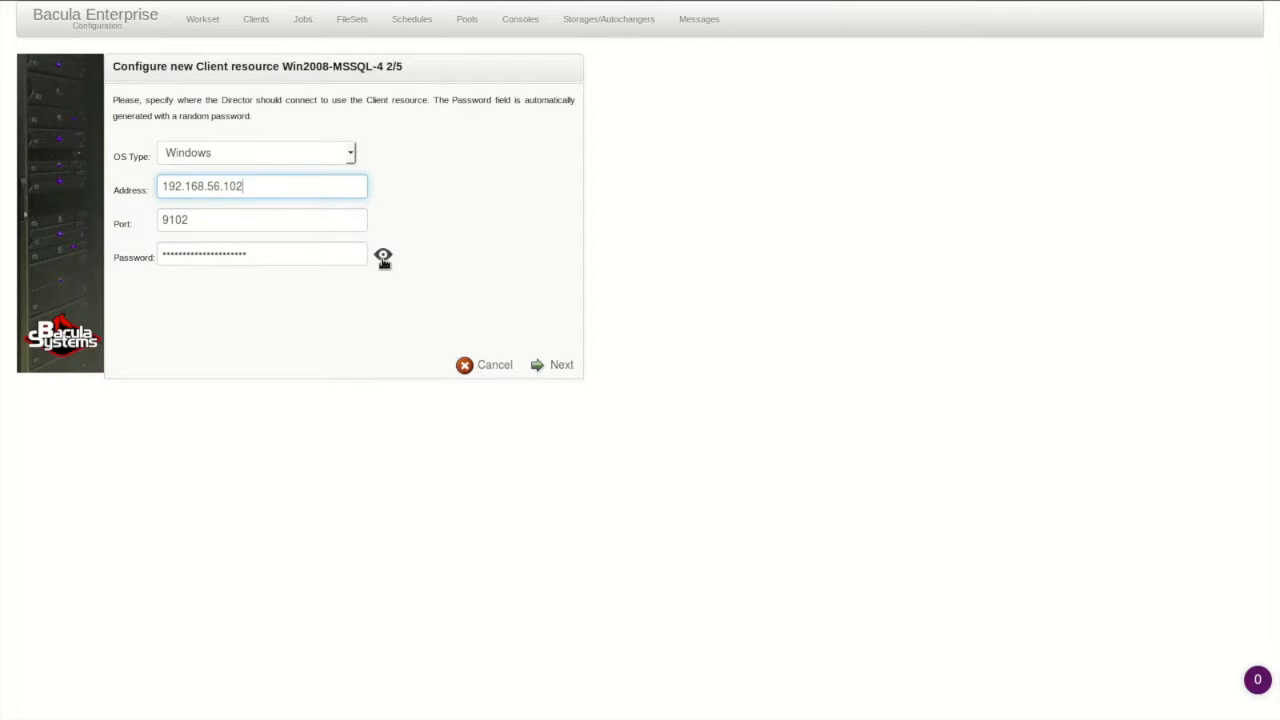
left_click(384, 256)
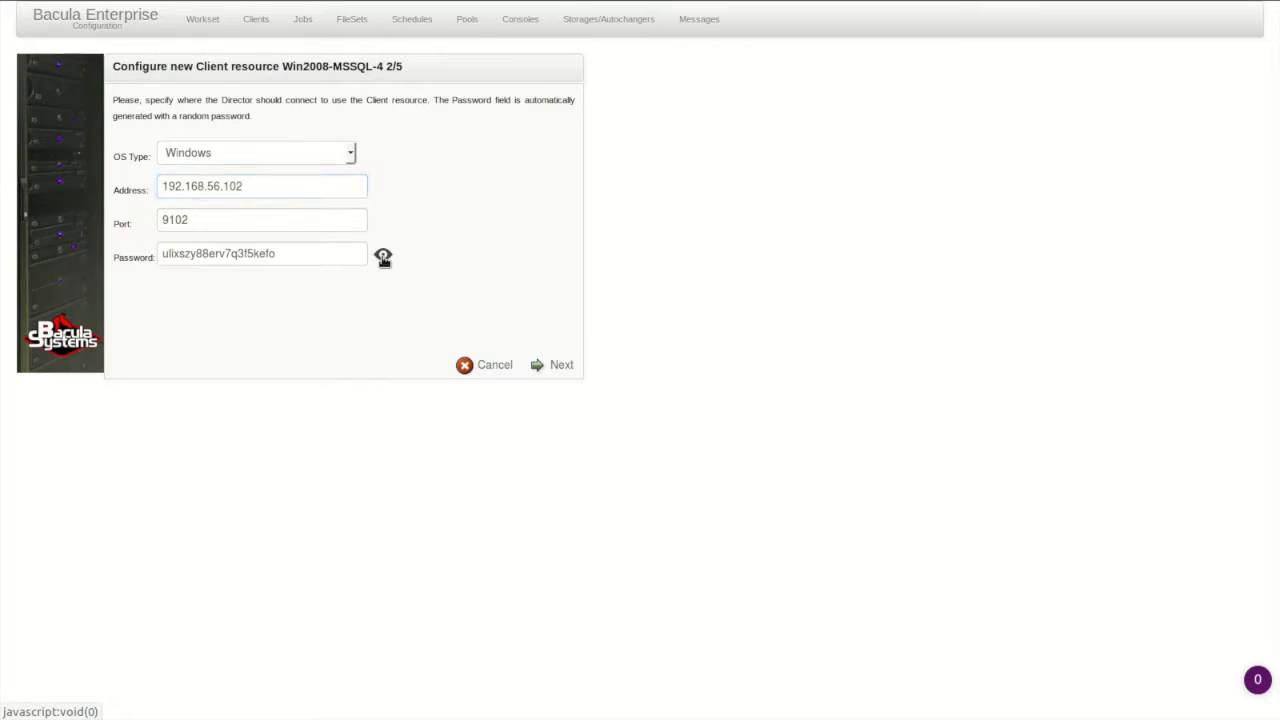
left_click(384, 254)
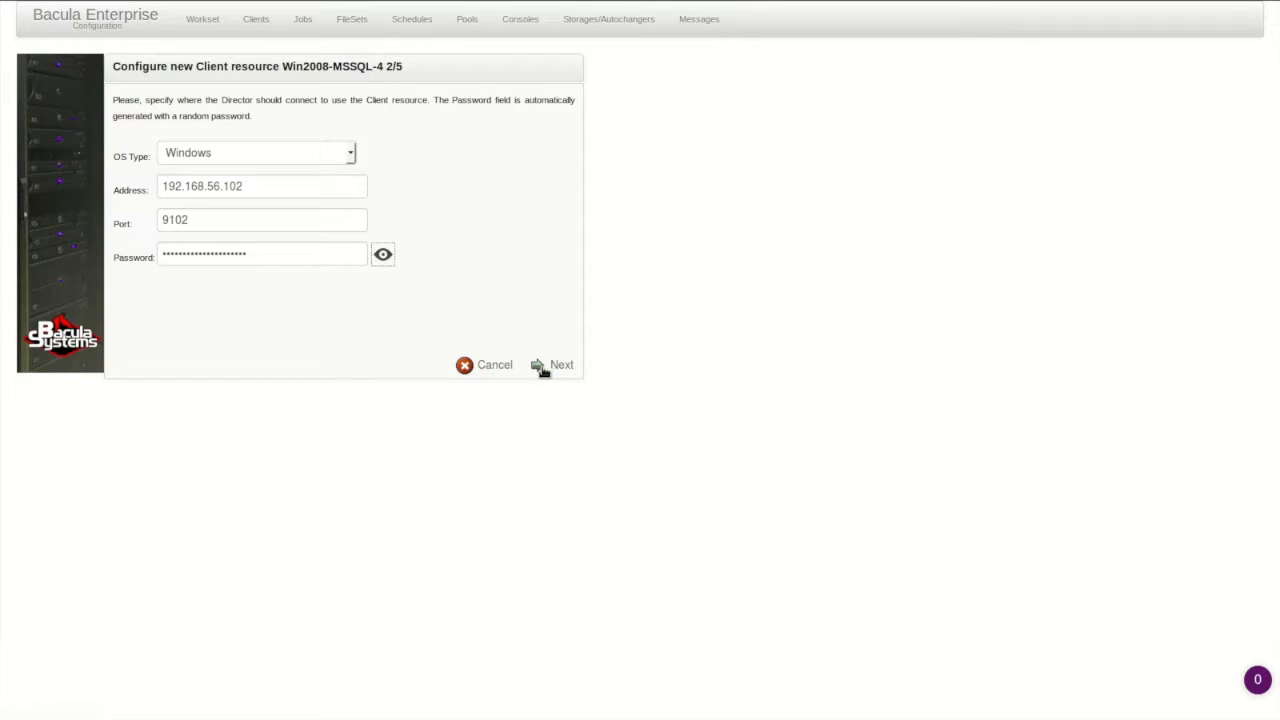
left_click(560, 364)
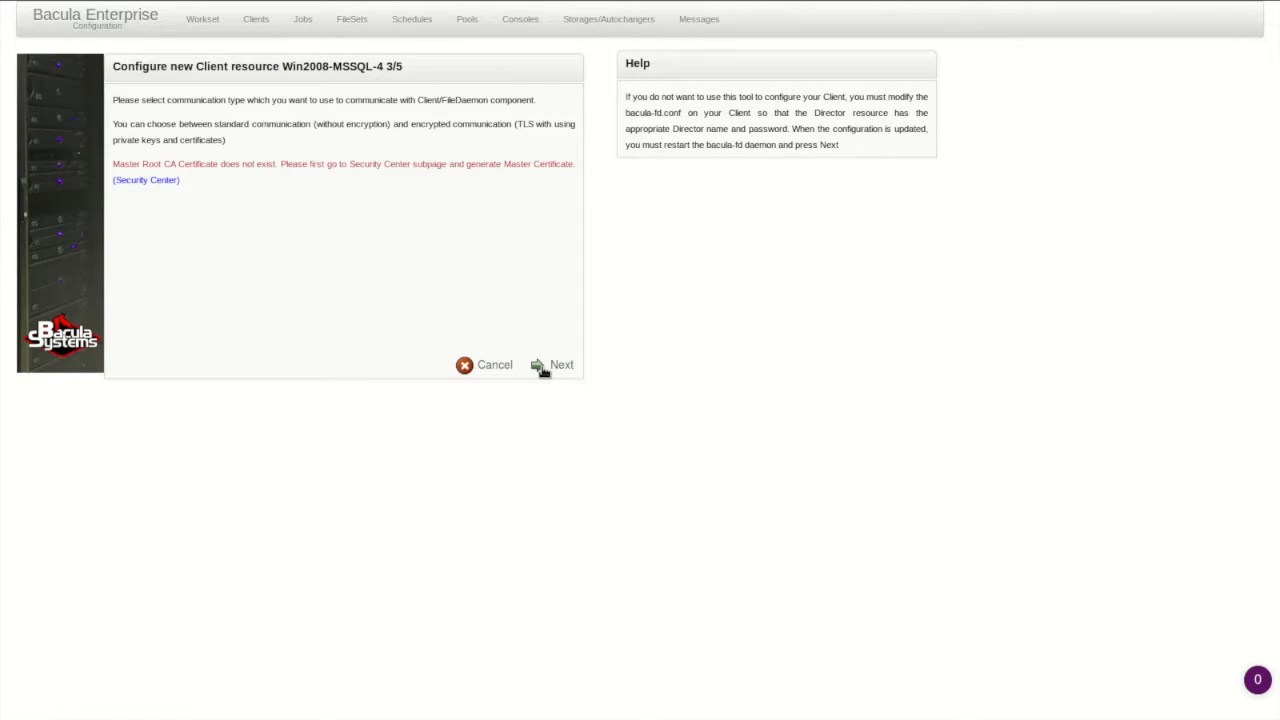
Advance through the communication step to the generated FD configuration for Win2008-MSSQL-4.
left_click(560, 364)
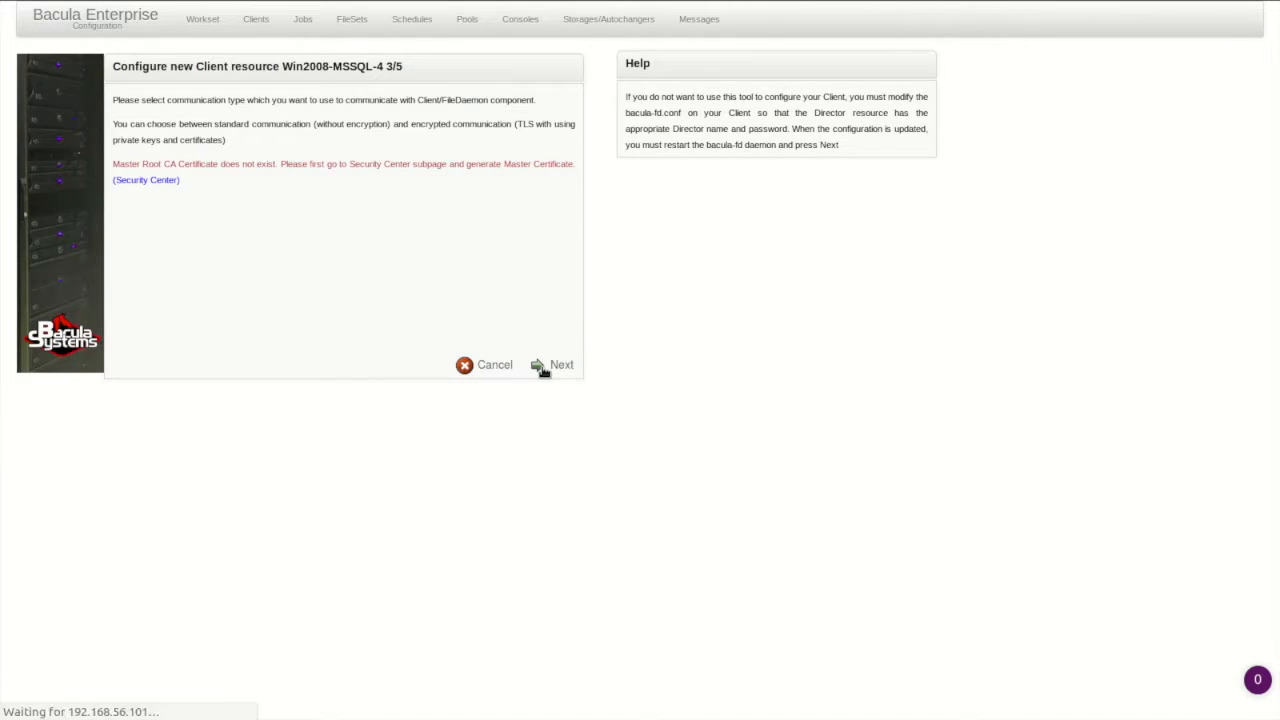
left_click(560, 364)
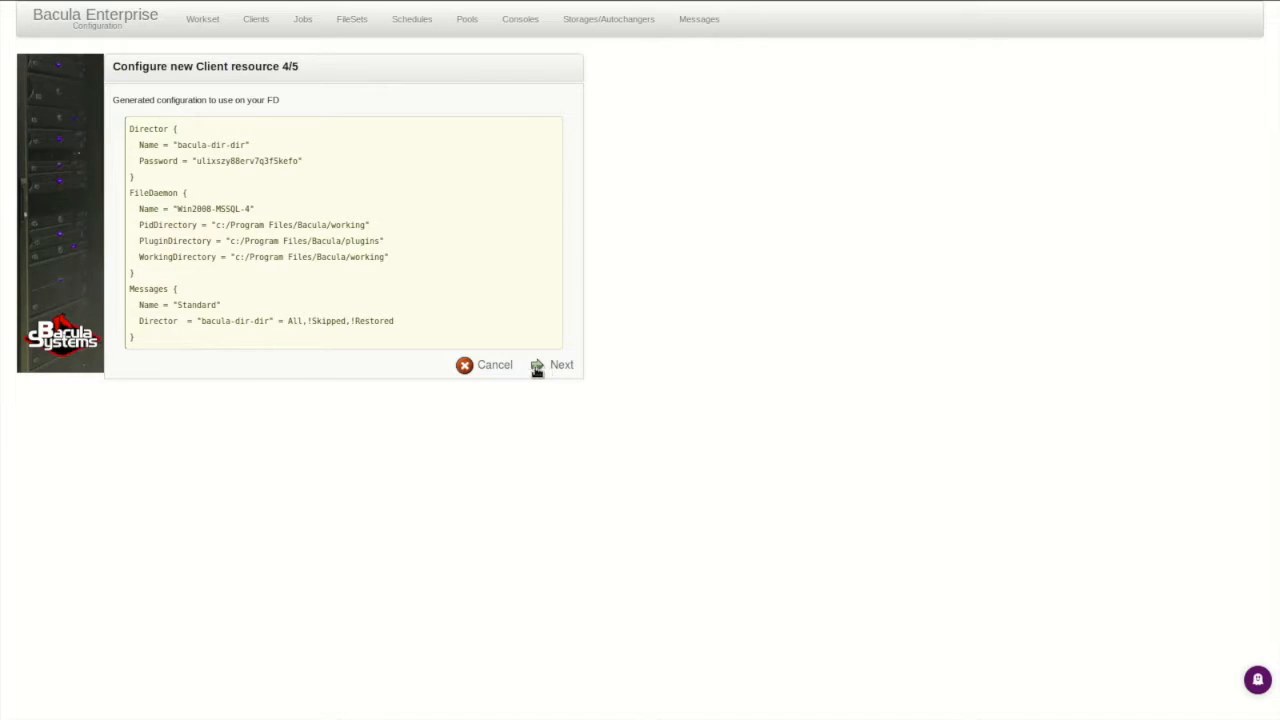
mouse_move(316, 152)
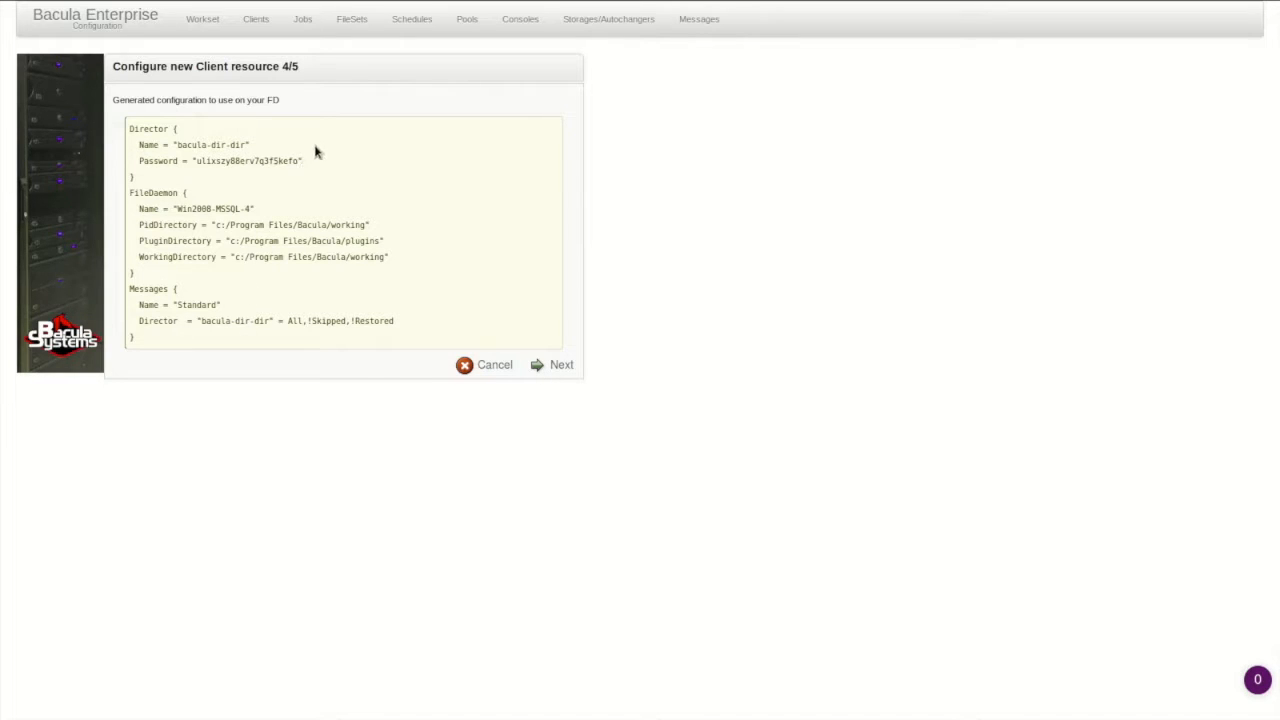
mouse_move(548, 370)
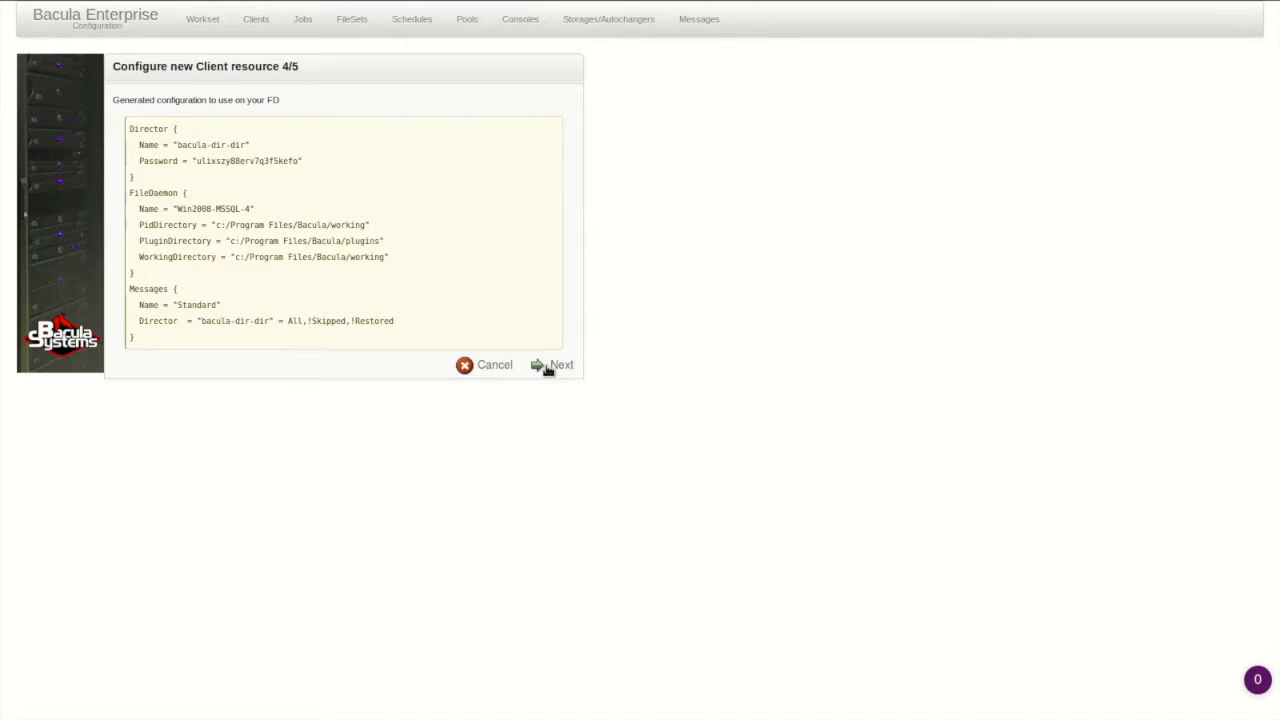
left_click(560, 364)
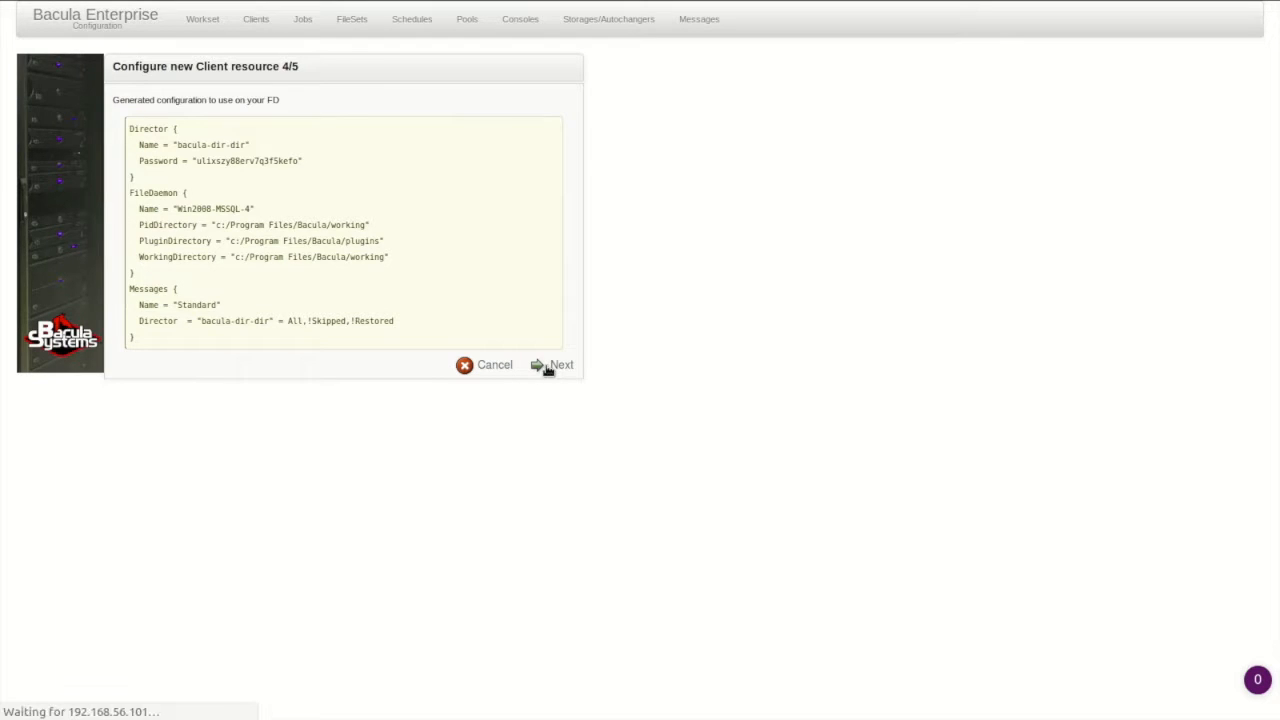
Finish the wizard and choose 'edit and deploy' for the Win2008-MSSQL-4 file daemon.
left_click(560, 364)
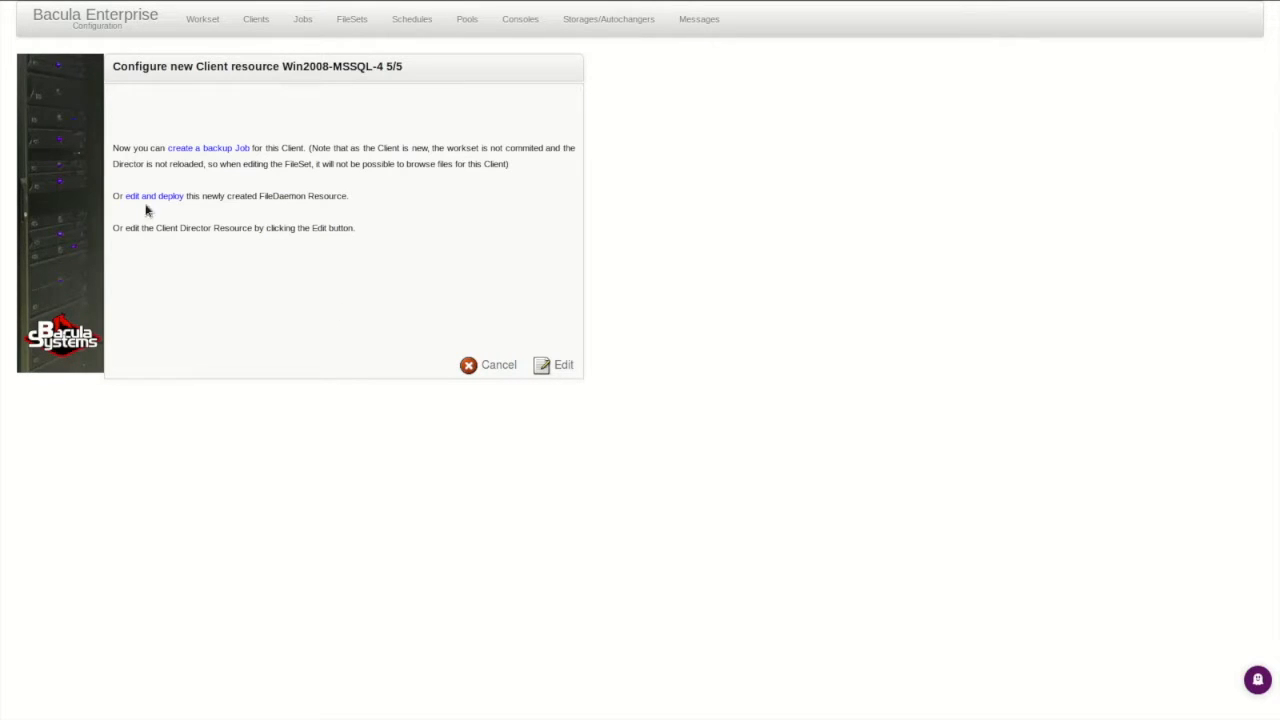
mouse_move(148, 196)
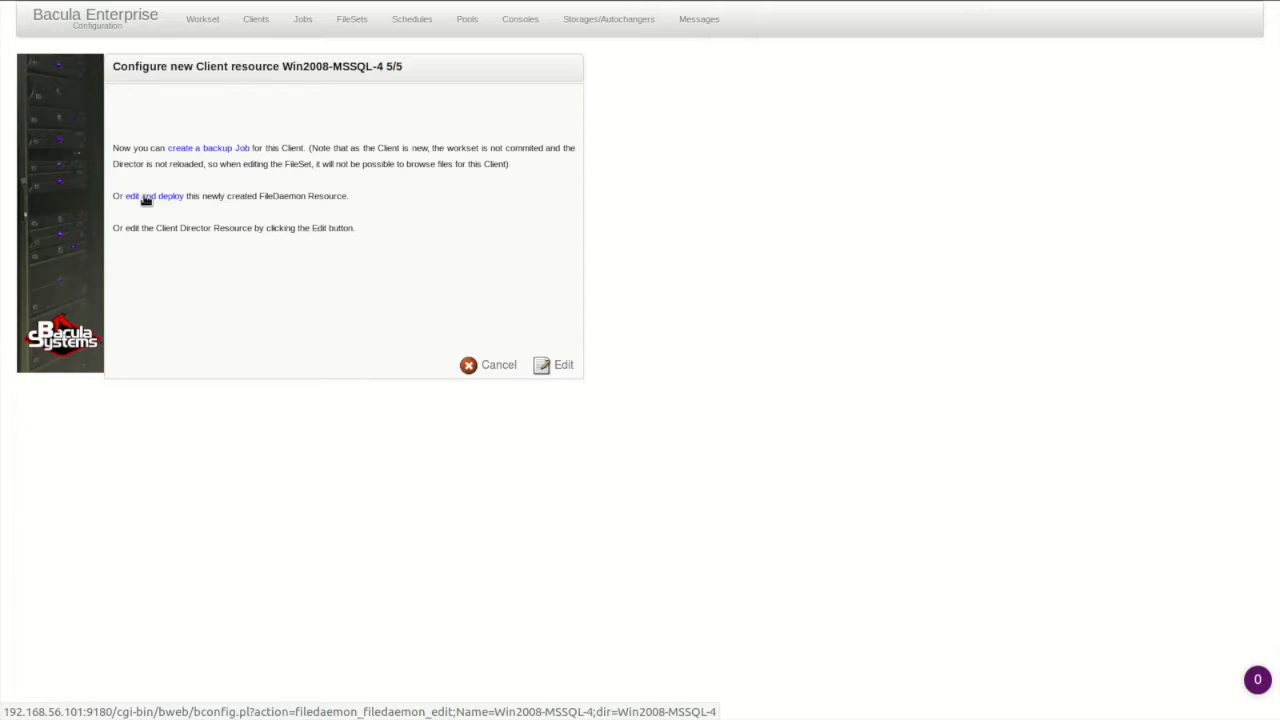
left_click(150, 196)
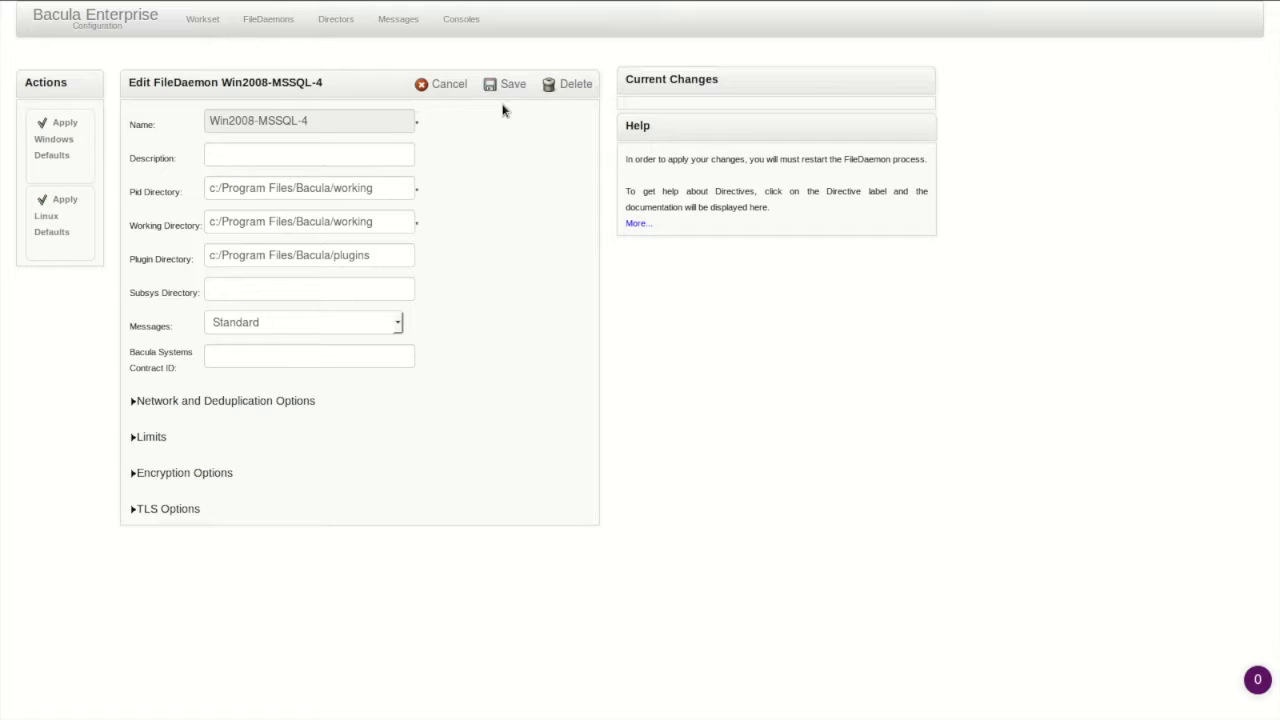
mouse_move(494, 90)
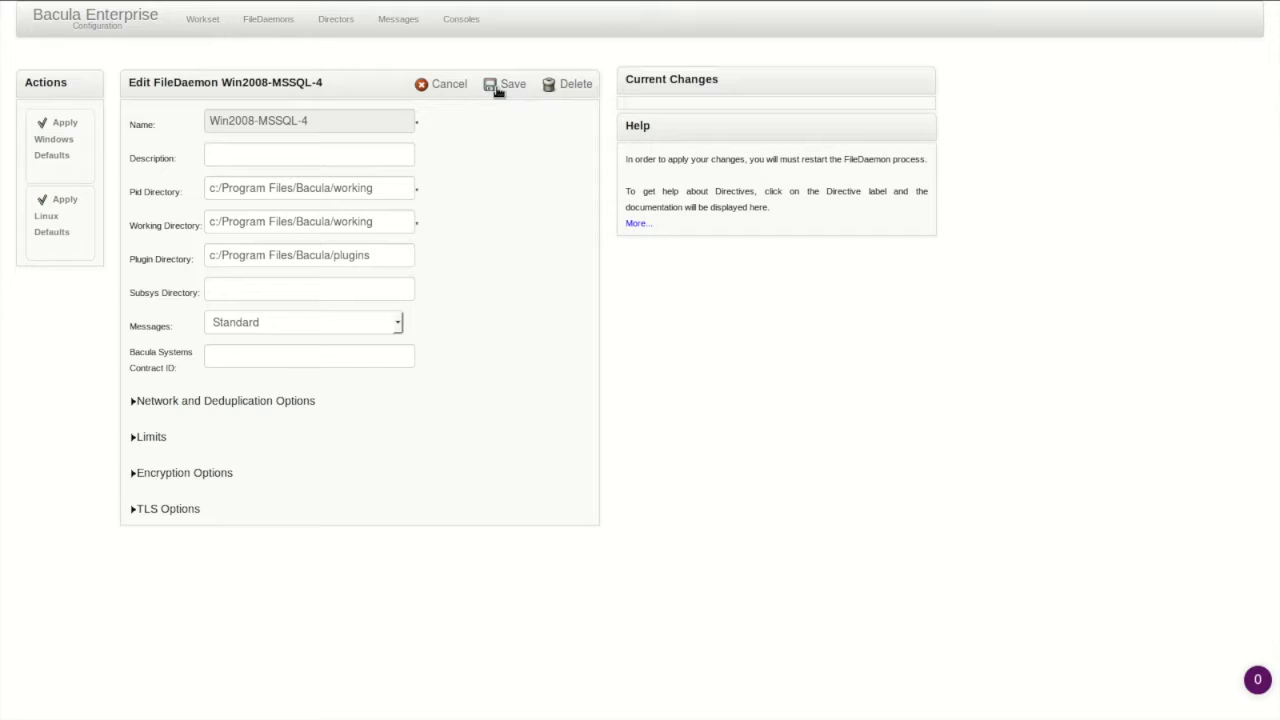
Save the file daemon, select Win2008-MSSQL-4 and start Push Configuration.
left_click(512, 84)
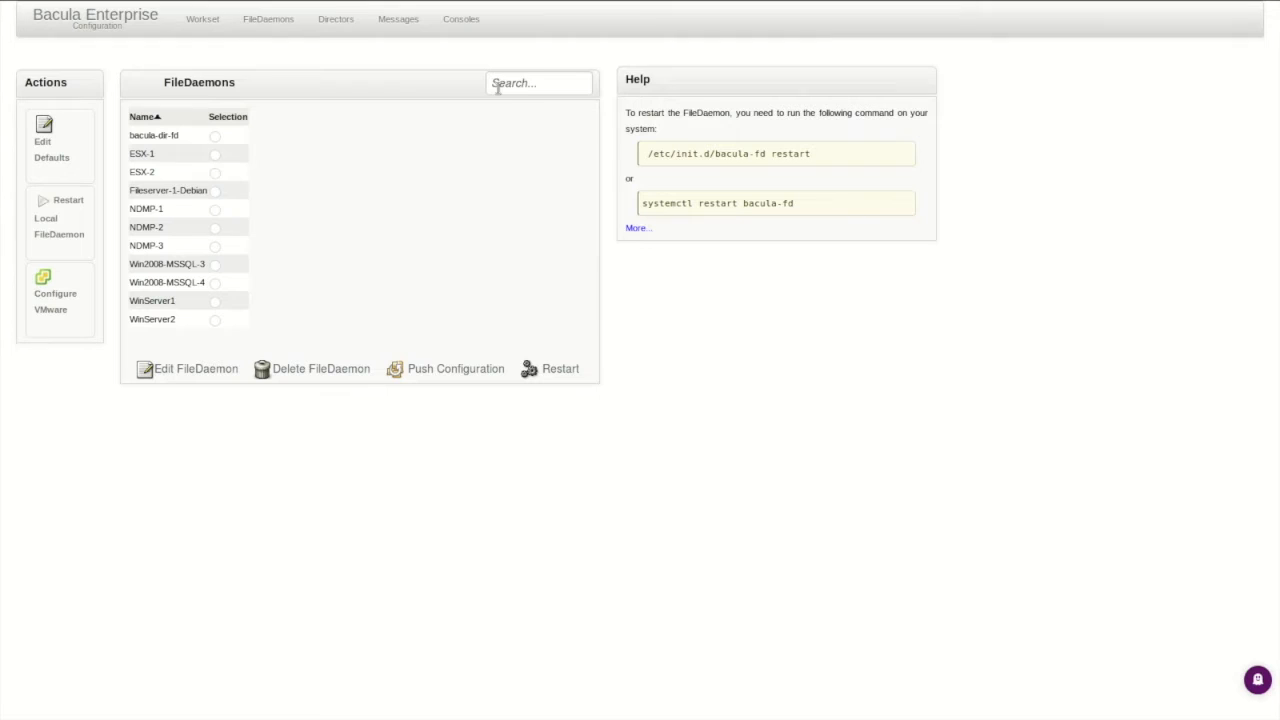
mouse_move(490, 216)
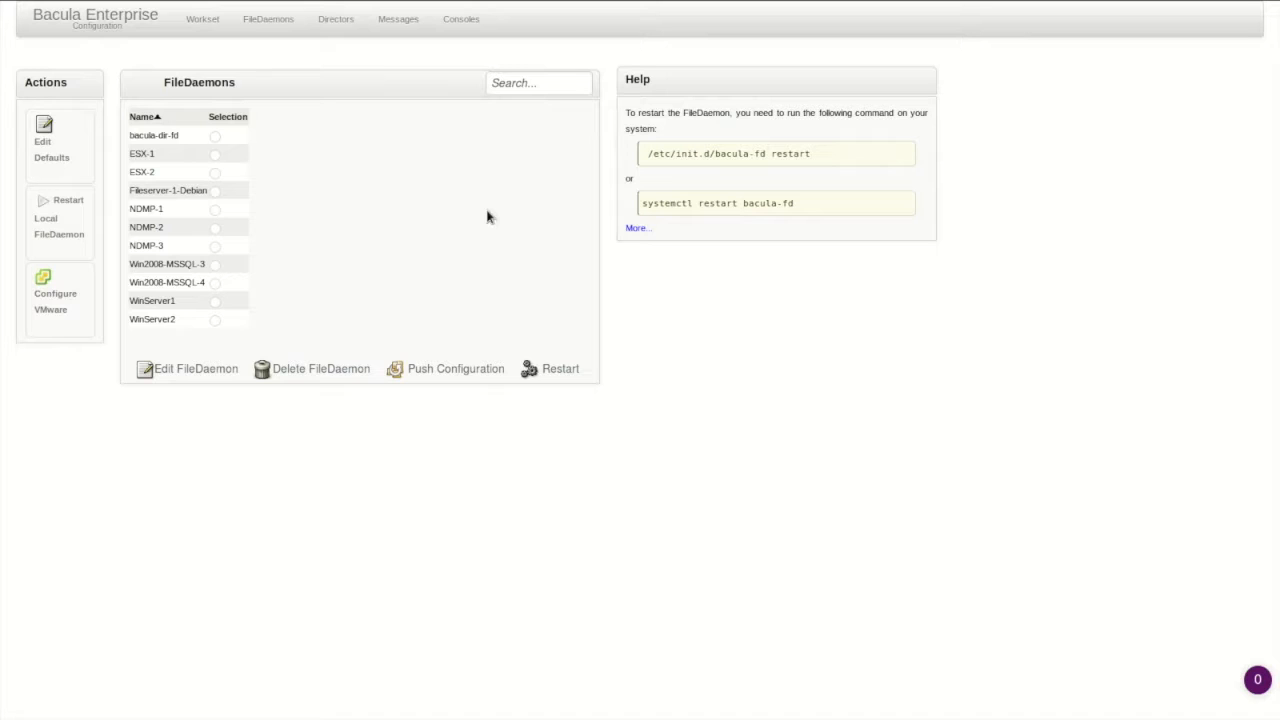
mouse_move(188, 306)
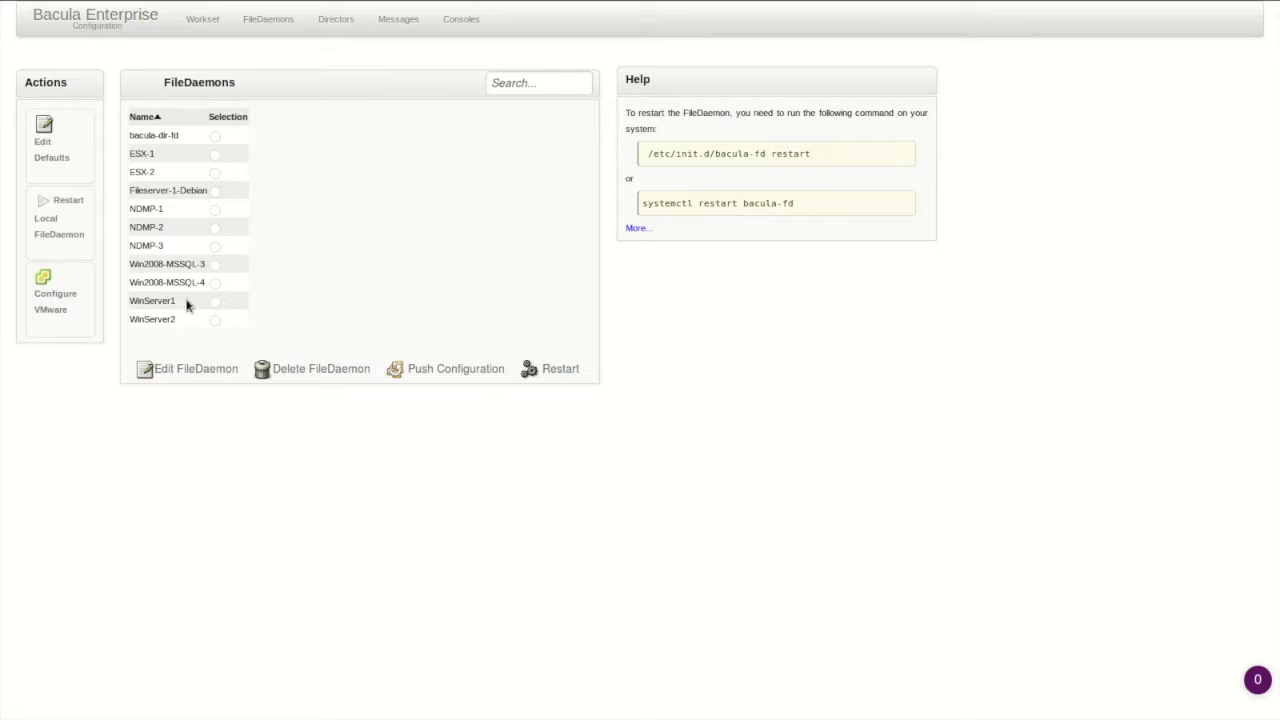
left_click(216, 284)
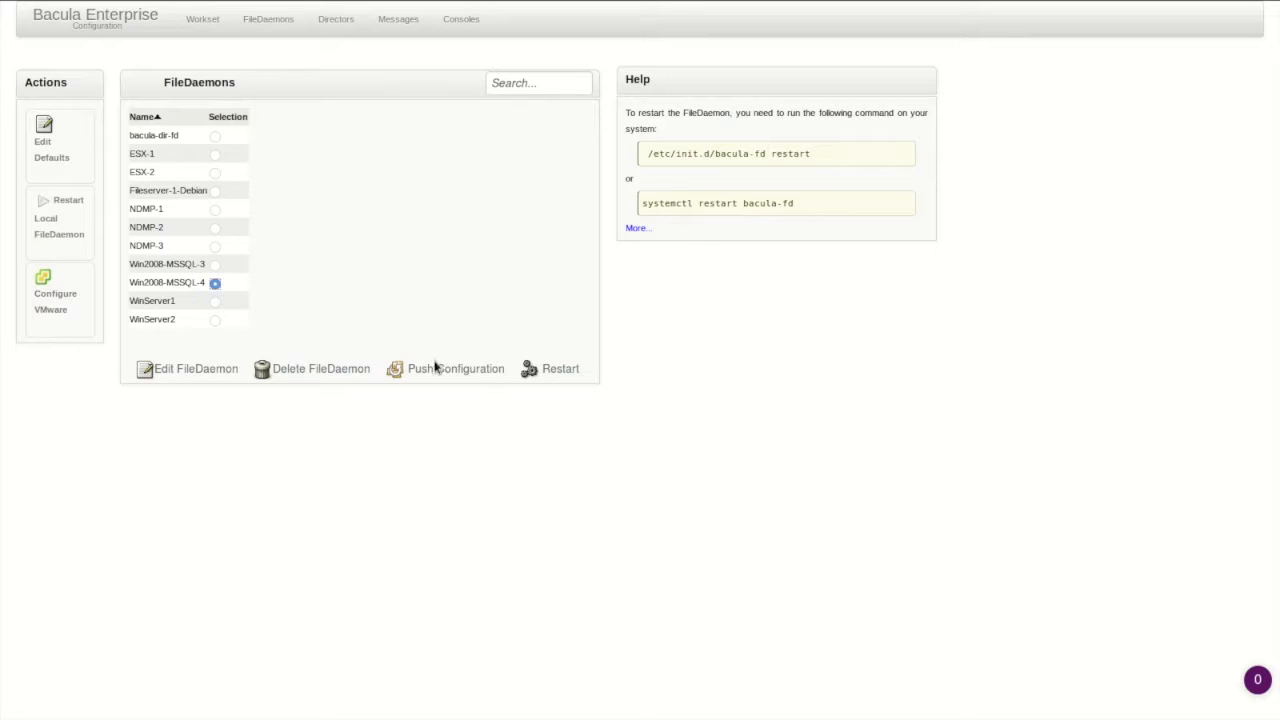
left_click(456, 368)
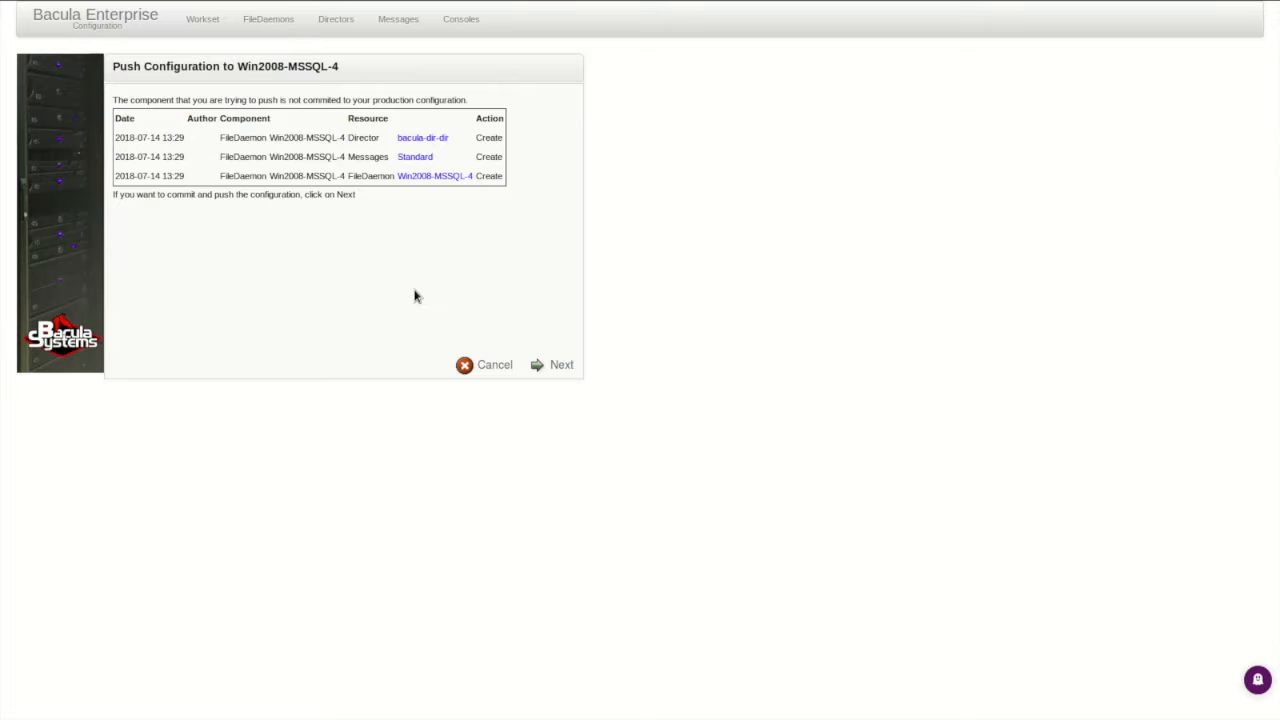
Generate a Windows deployment script with the Administrator account and finish the push assistant.
left_click(560, 364)
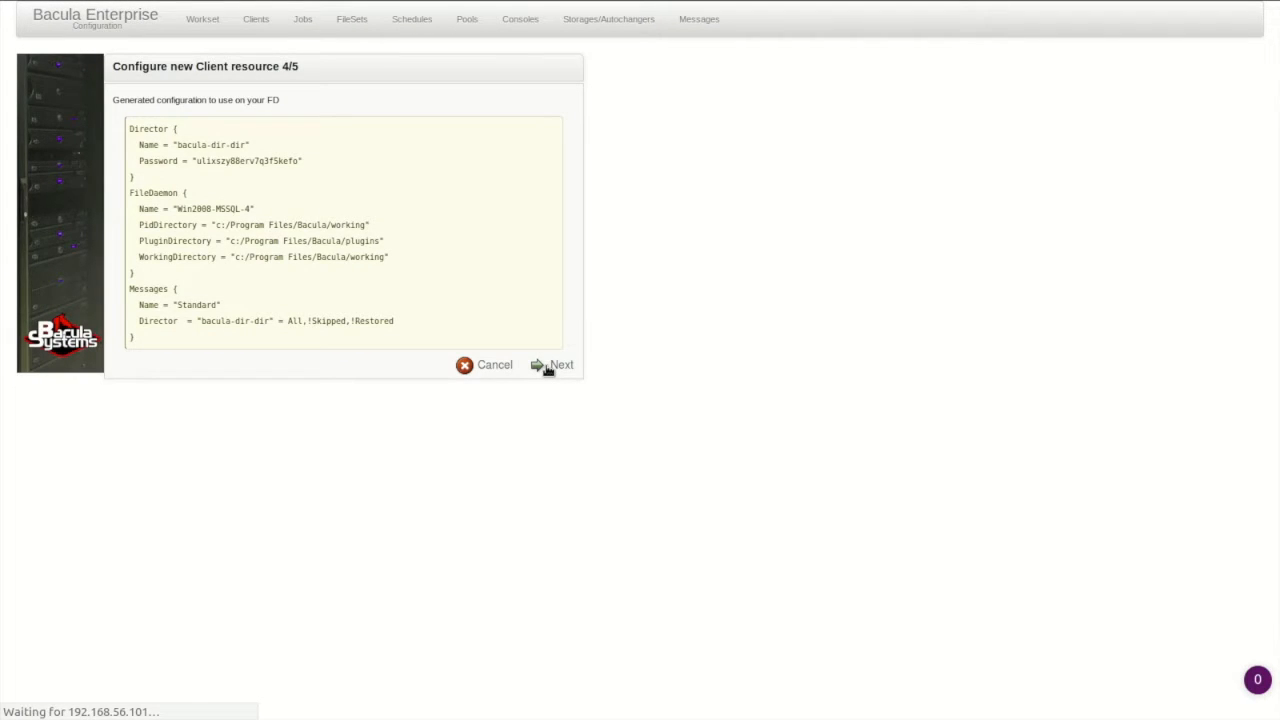
left_click(560, 364)
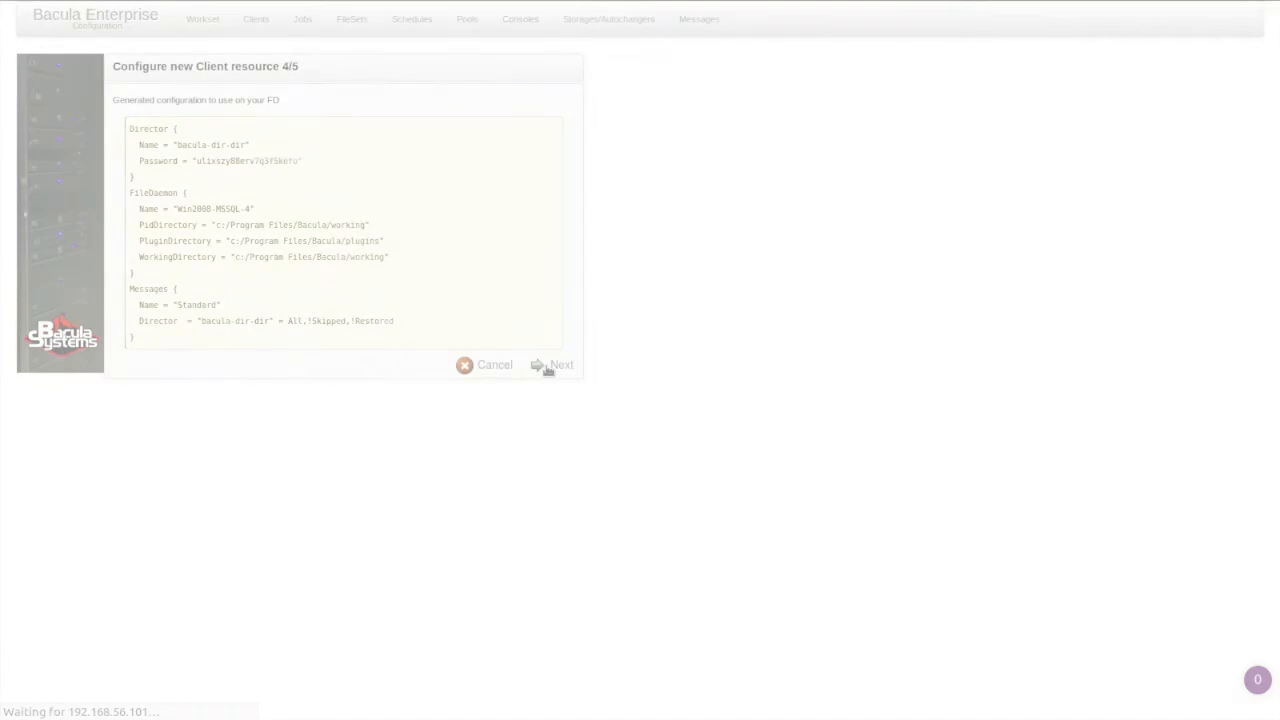
left_click(558, 364)
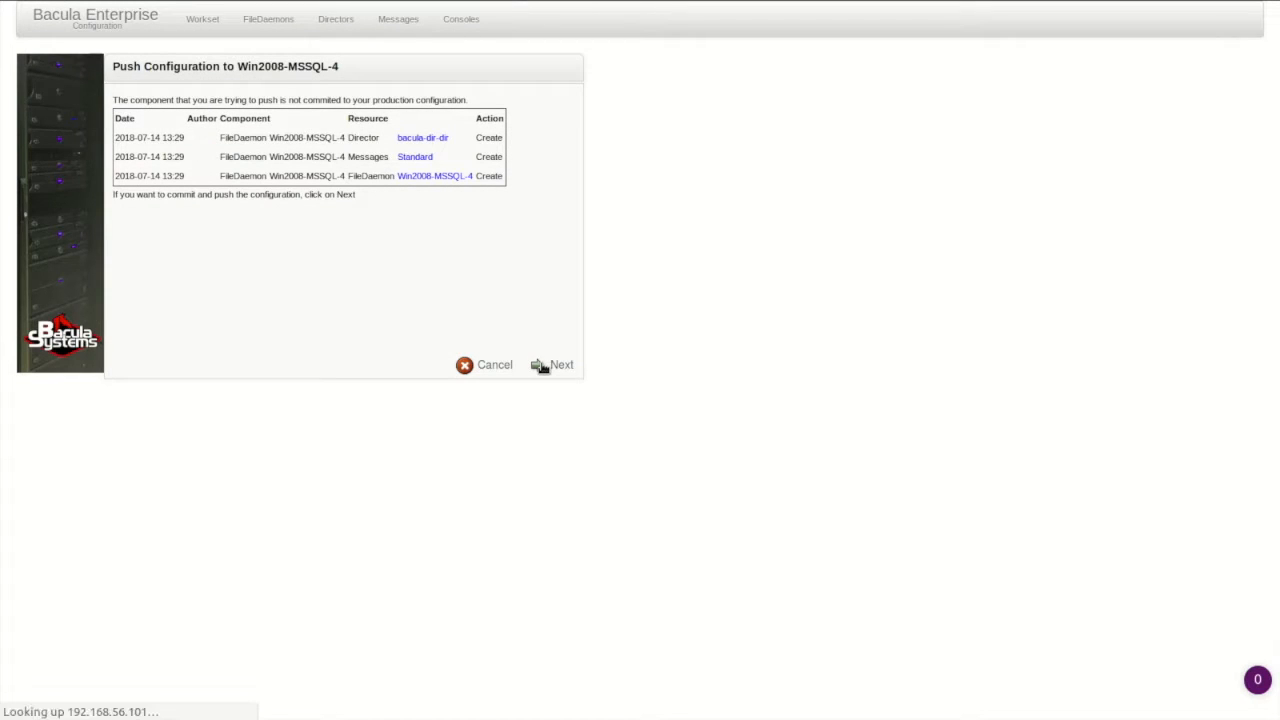
left_click(556, 364)
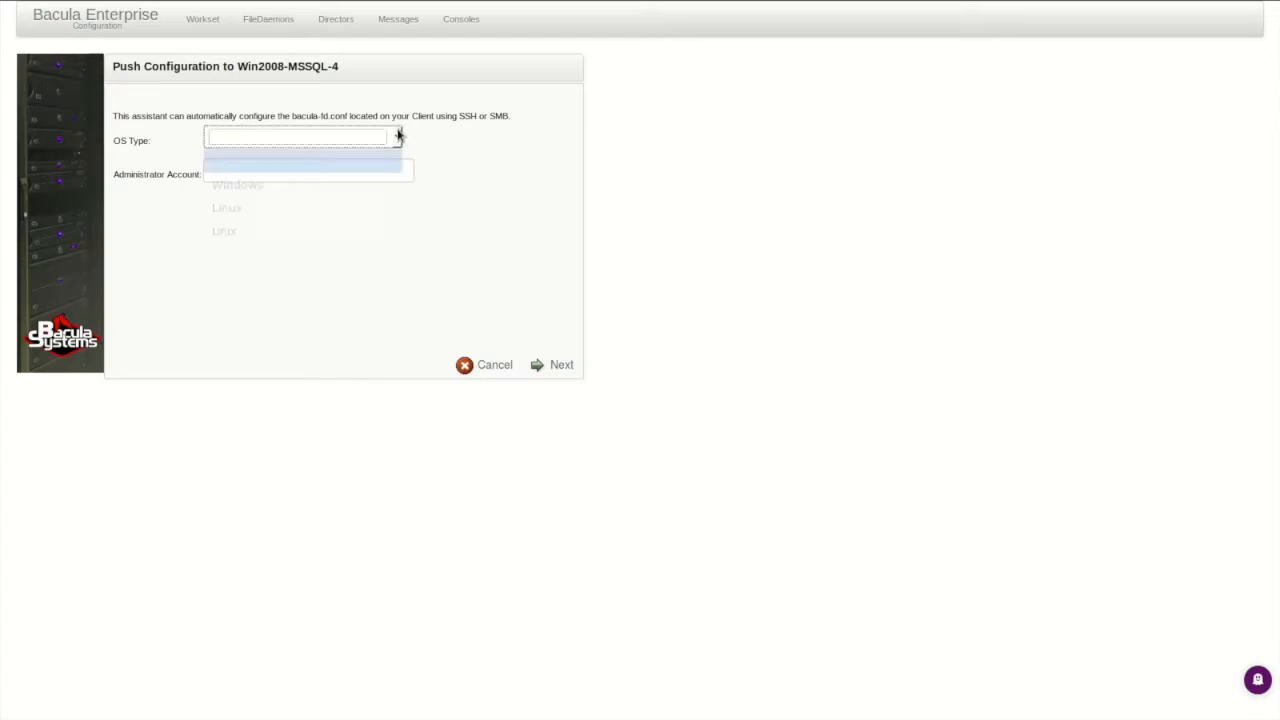
left_click(236, 184)
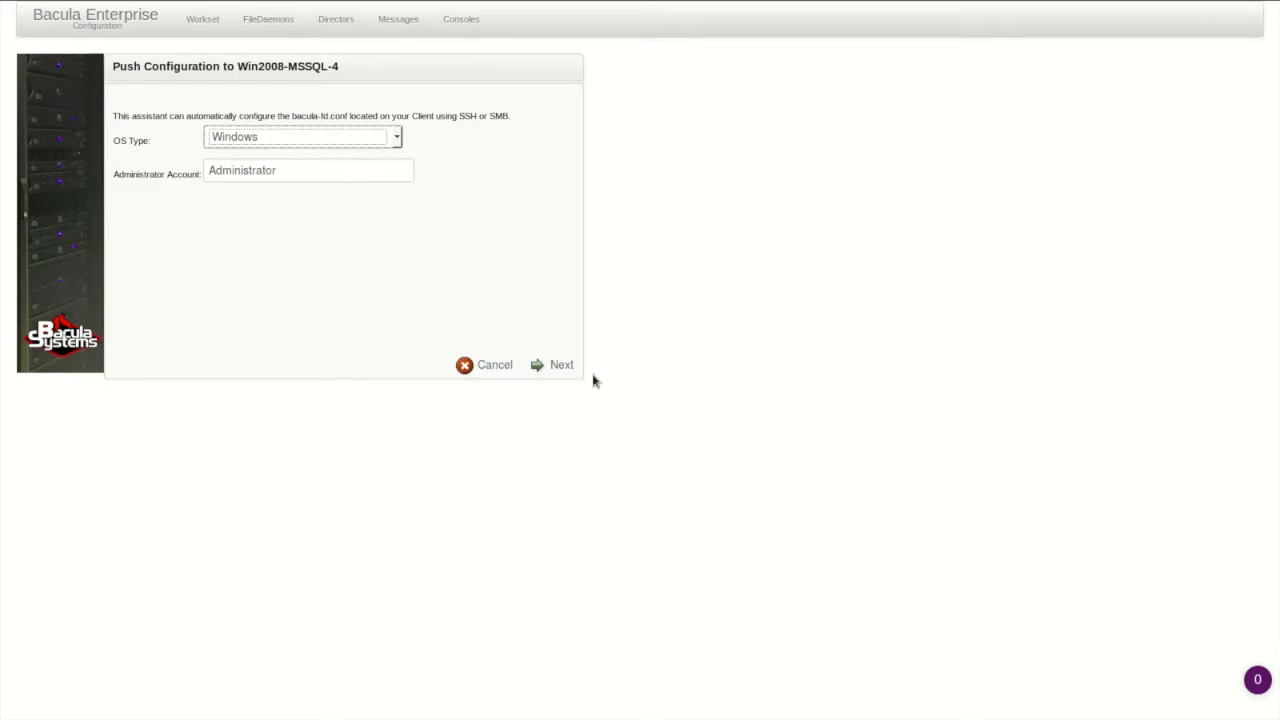
left_click(560, 364)
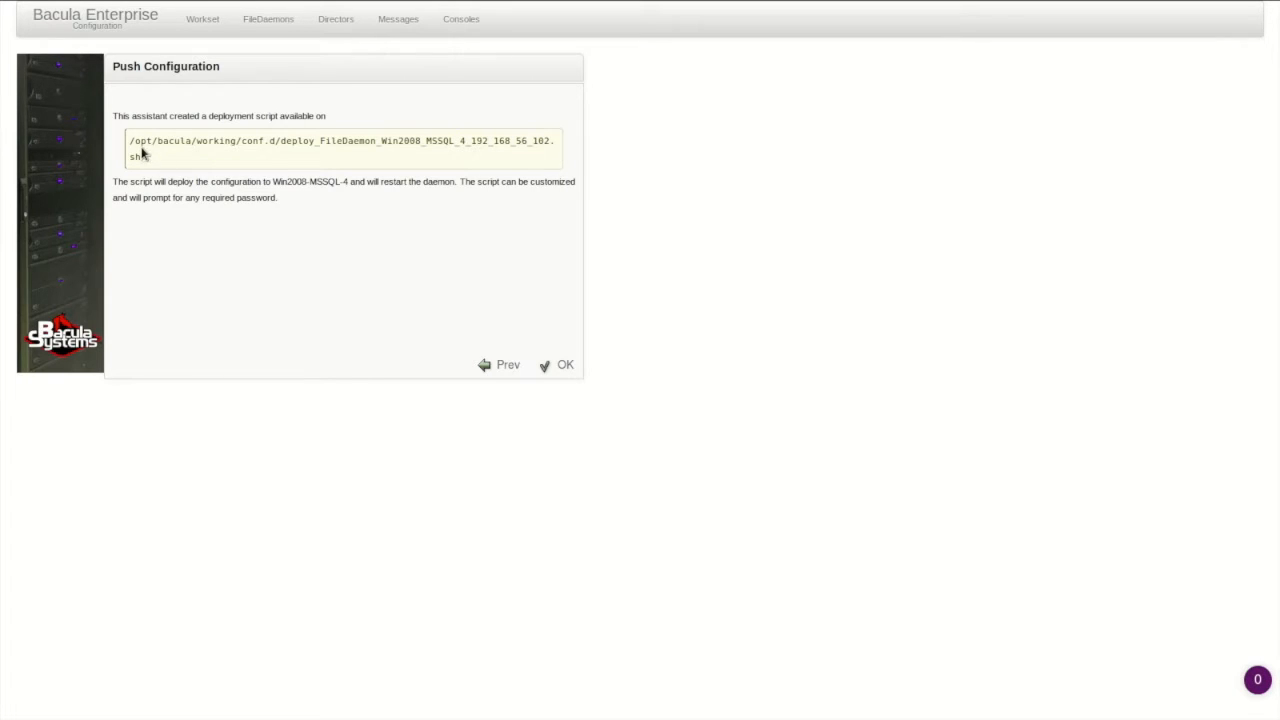
mouse_move(332, 152)
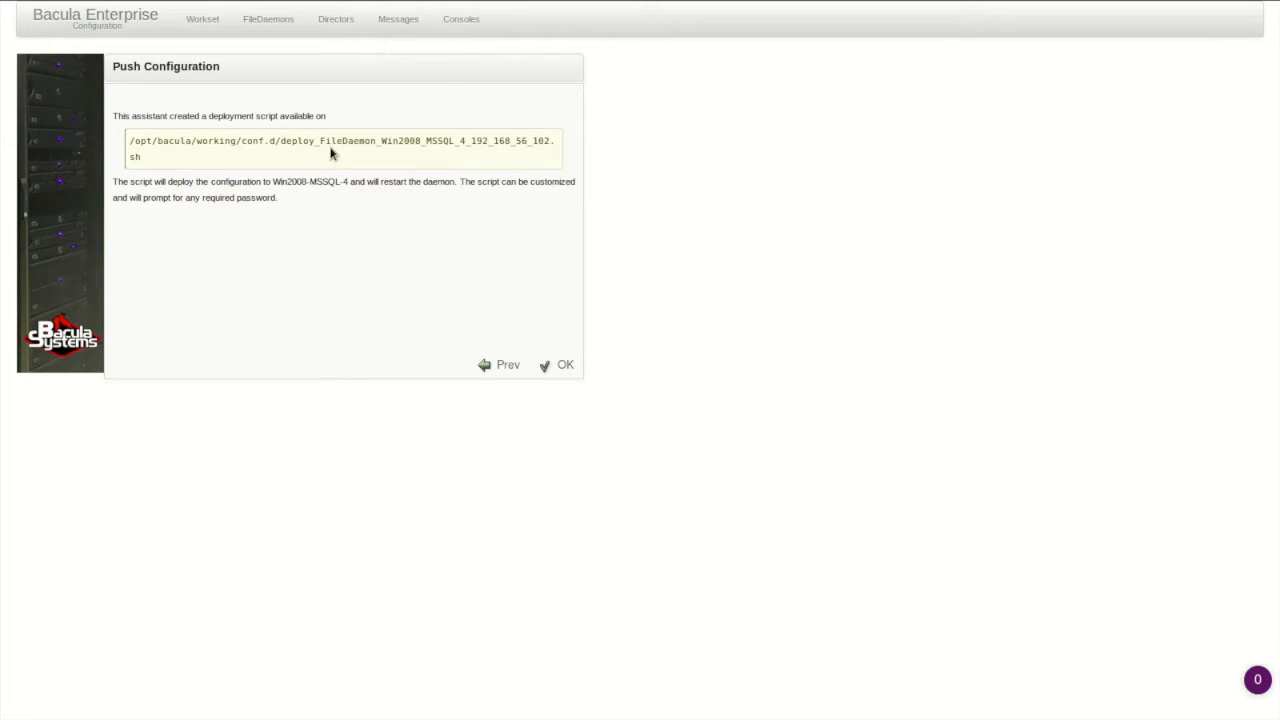
mouse_move(348, 178)
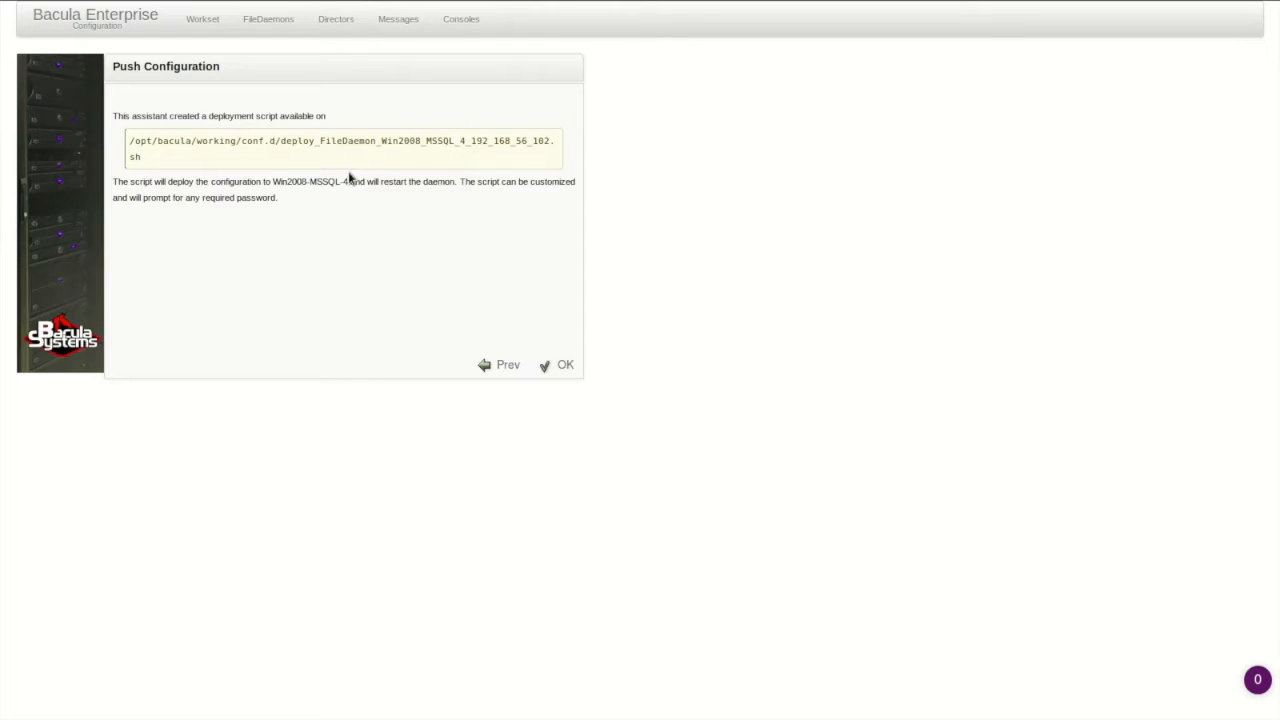
left_click(564, 364)
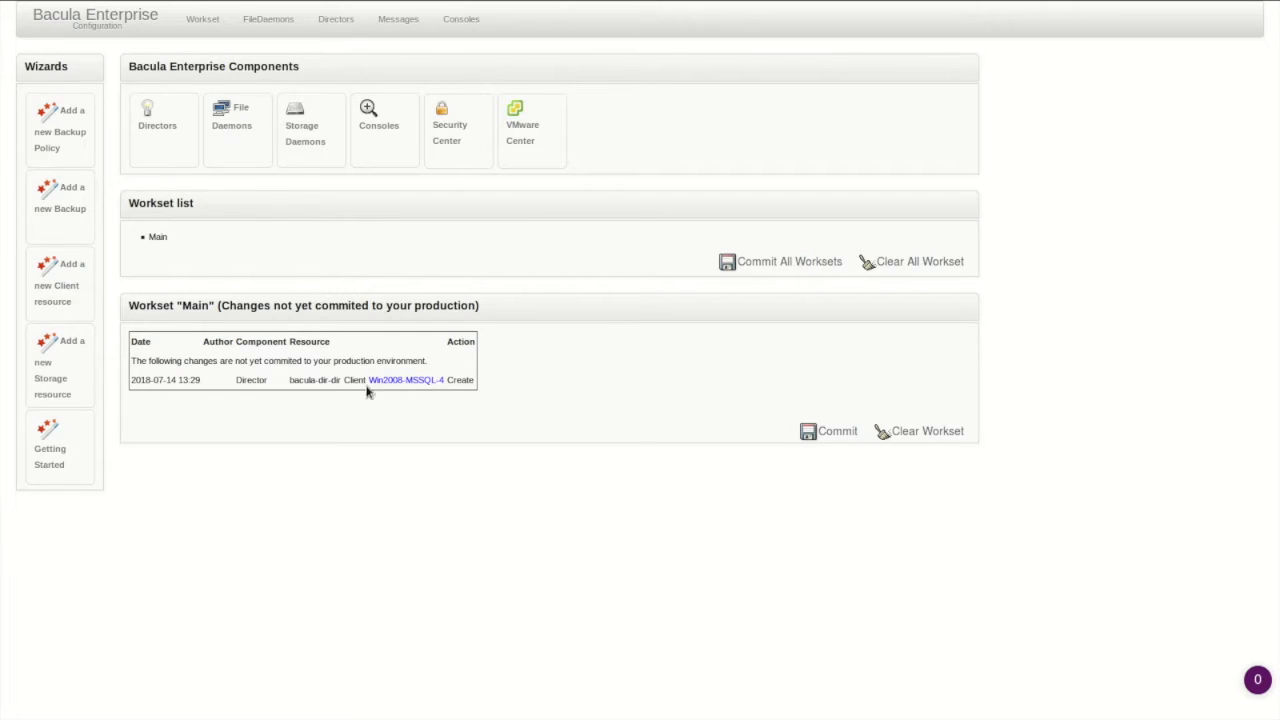
mouse_move(700, 412)
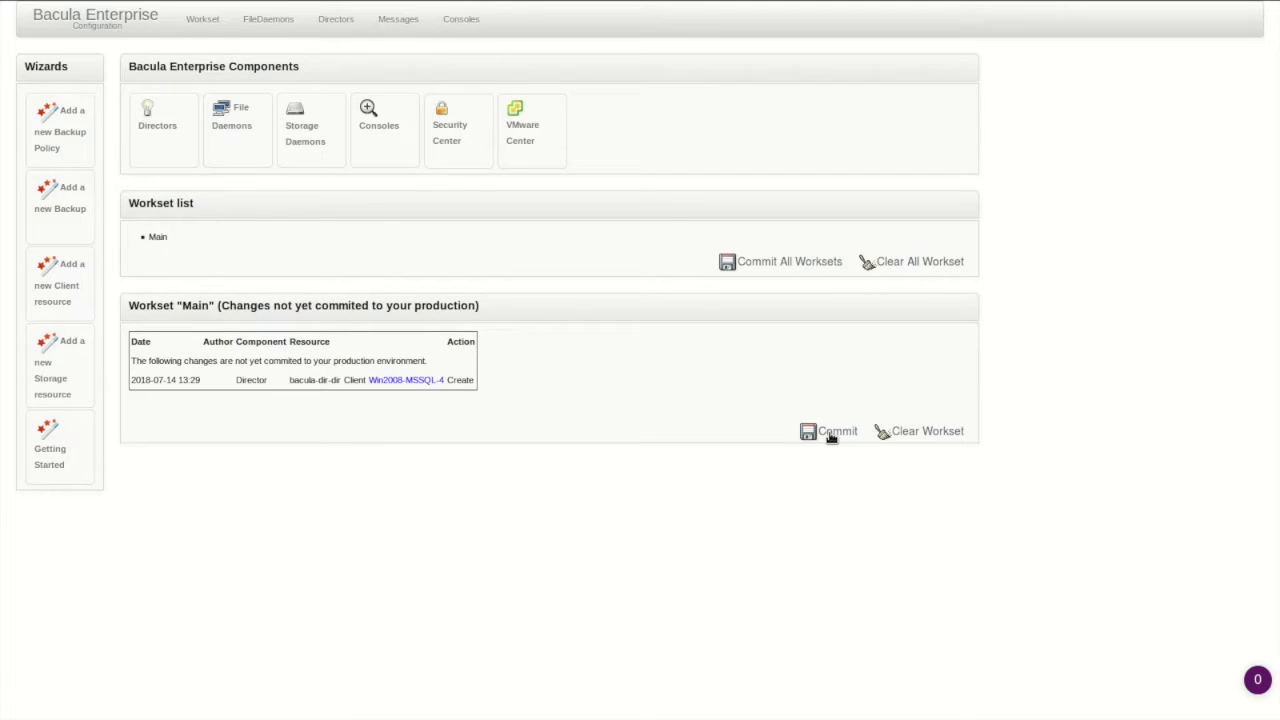
Commit workset Main to production and choose to restart the director.
left_click(836, 432)
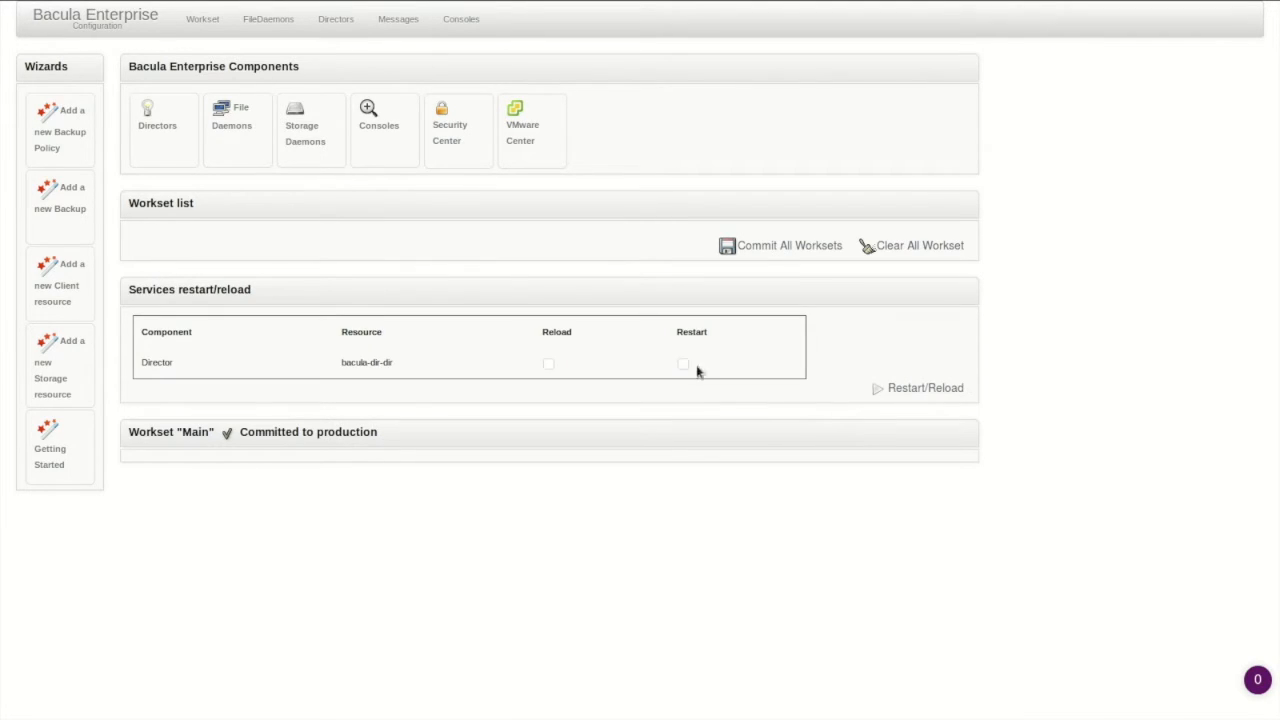
left_click(548, 364)
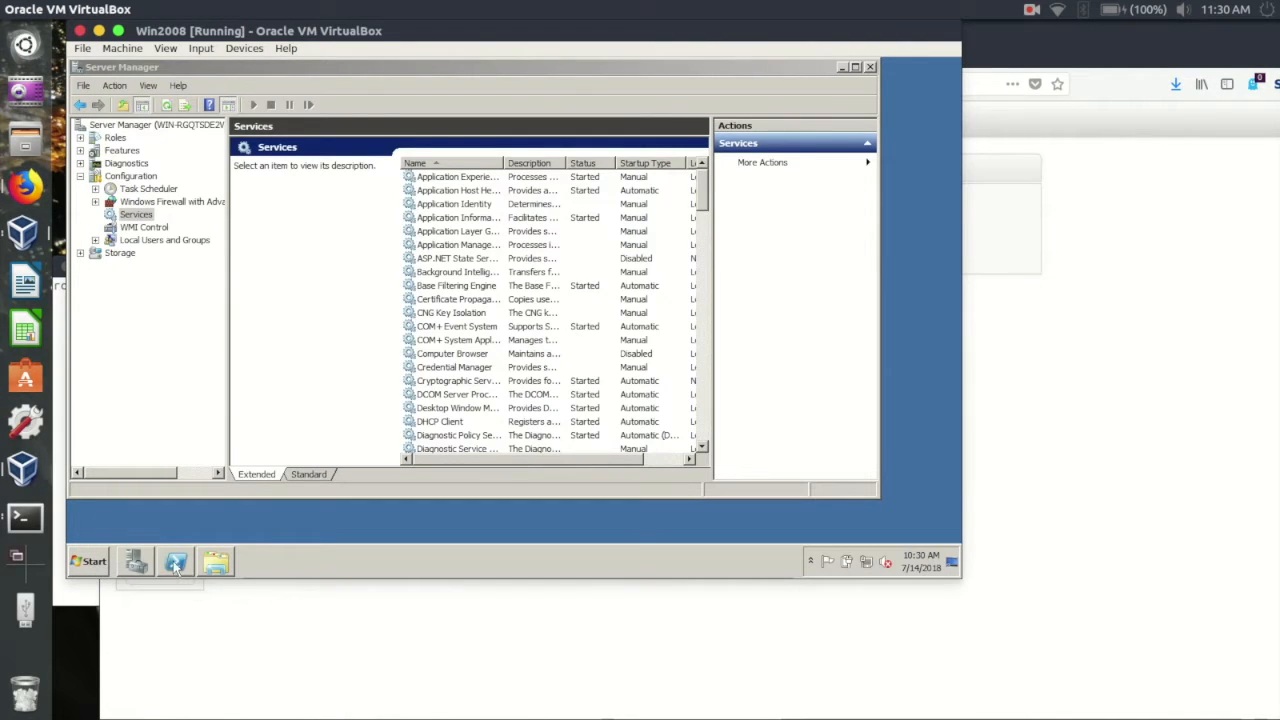
mouse_move(176, 562)
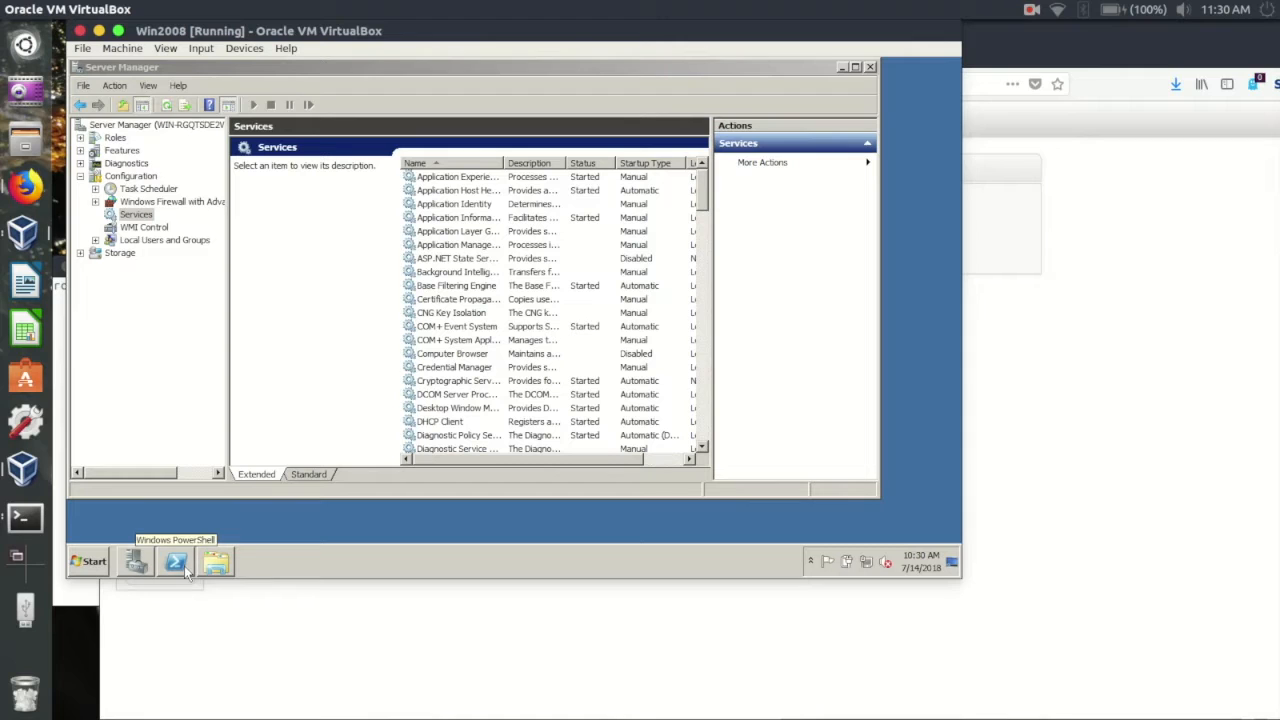
mouse_move(270, 430)
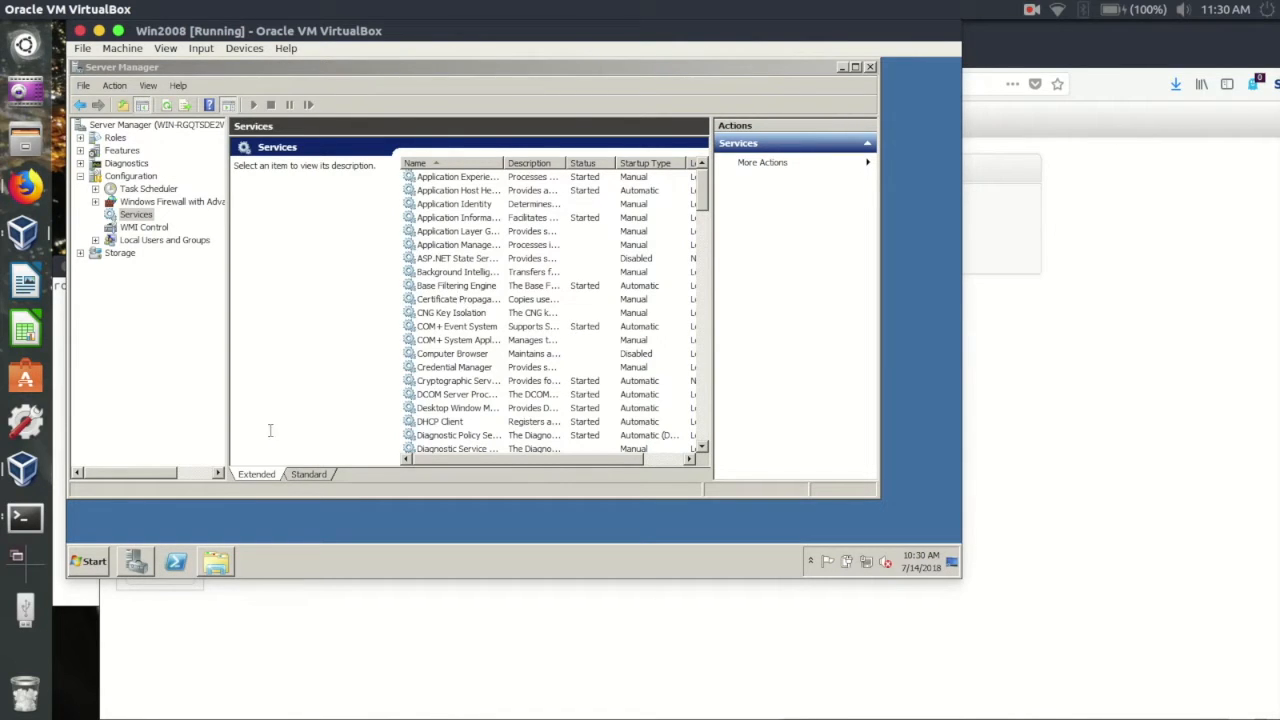
left_click(176, 560)
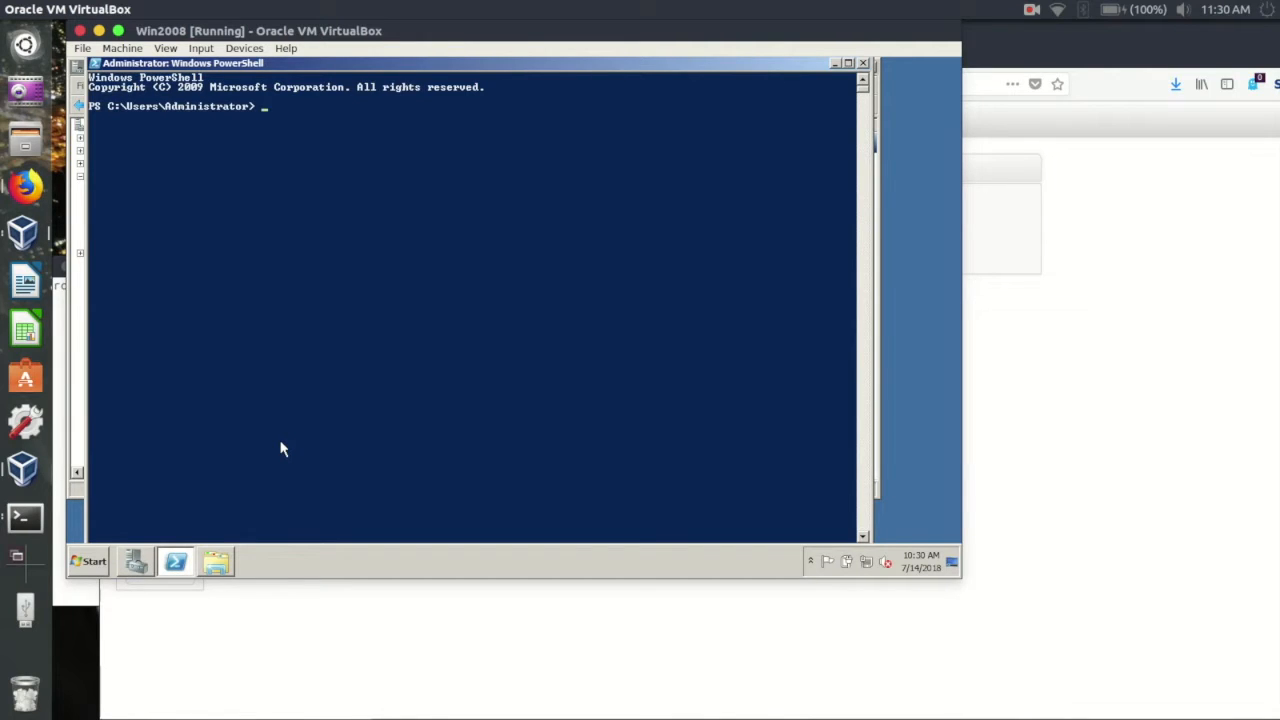
Run bacula-enterprise-win64-10.0.2.exe /S and the MSSQLPlugin installer /S from PowerShell in the guest.
type("E:\\bacula-enterprise-win64-10.0.2.exe")
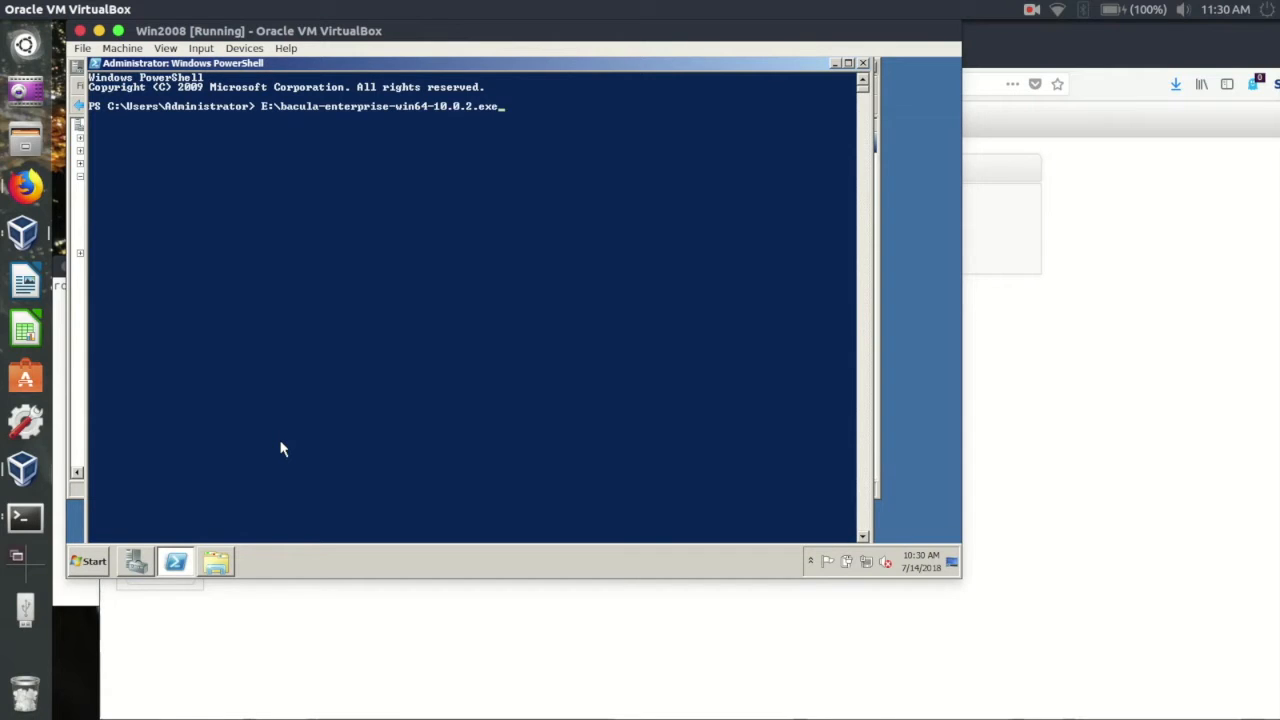
key("Return")
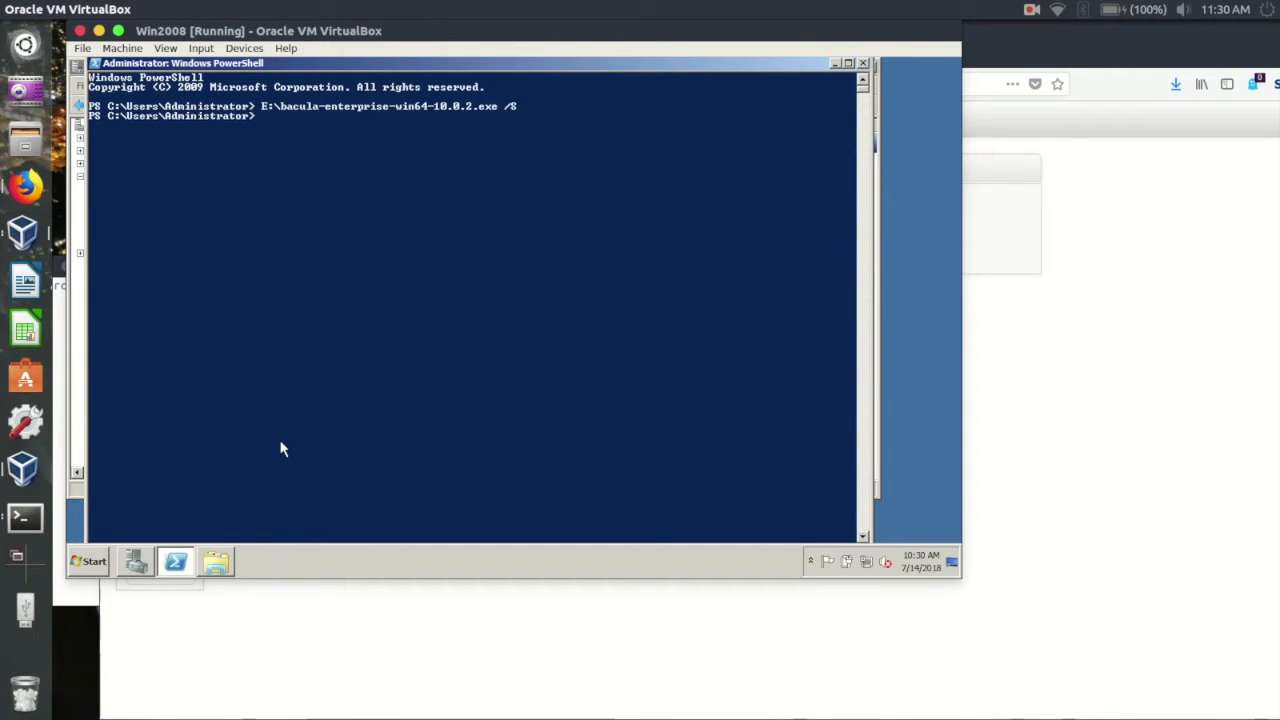
type("E:\\bacula-enterprise-win64MSSQLPlugin-10.0.2.exe /S")
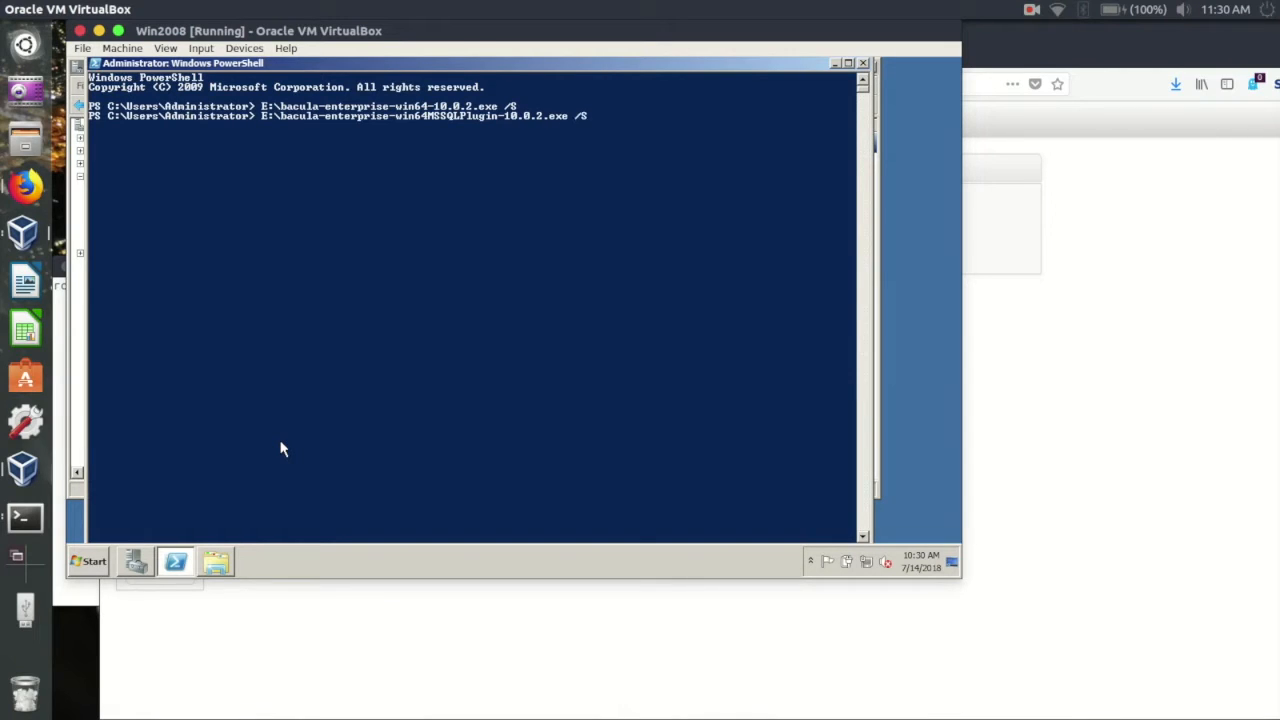
key("Return")
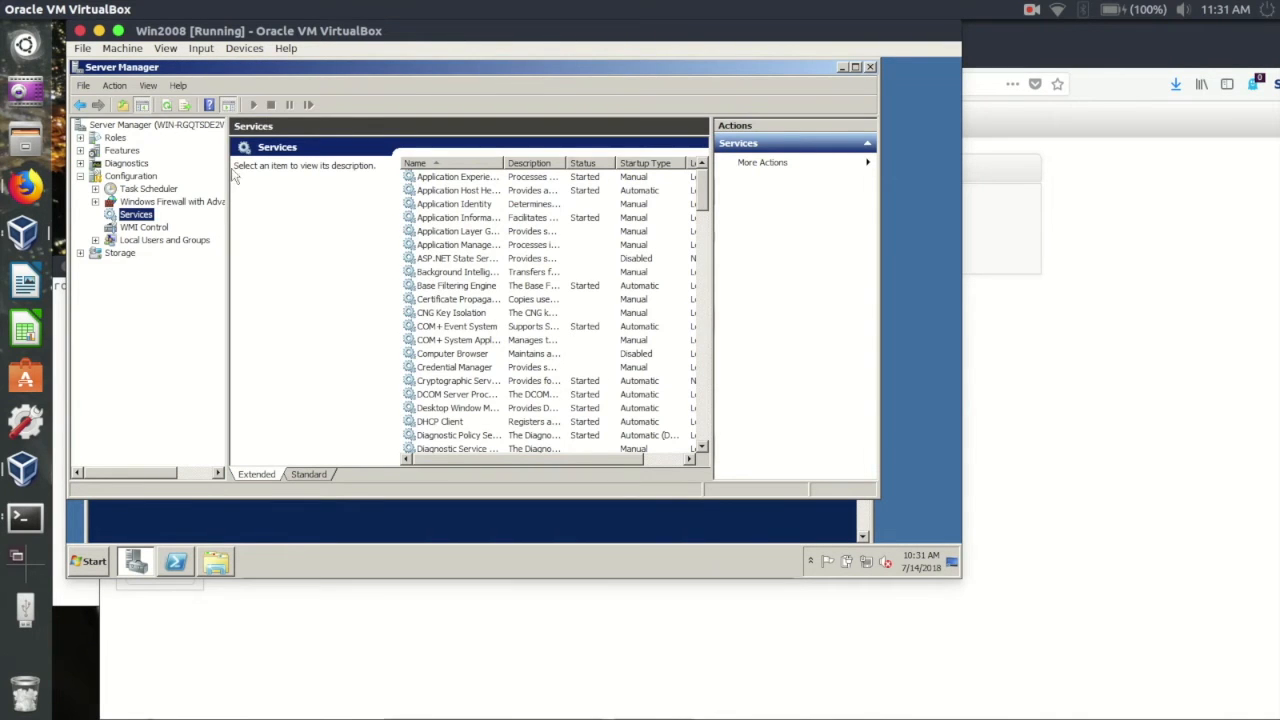
Locate and select the Bacula File Backup Service in the guest's Services list.
scroll("down", 3)
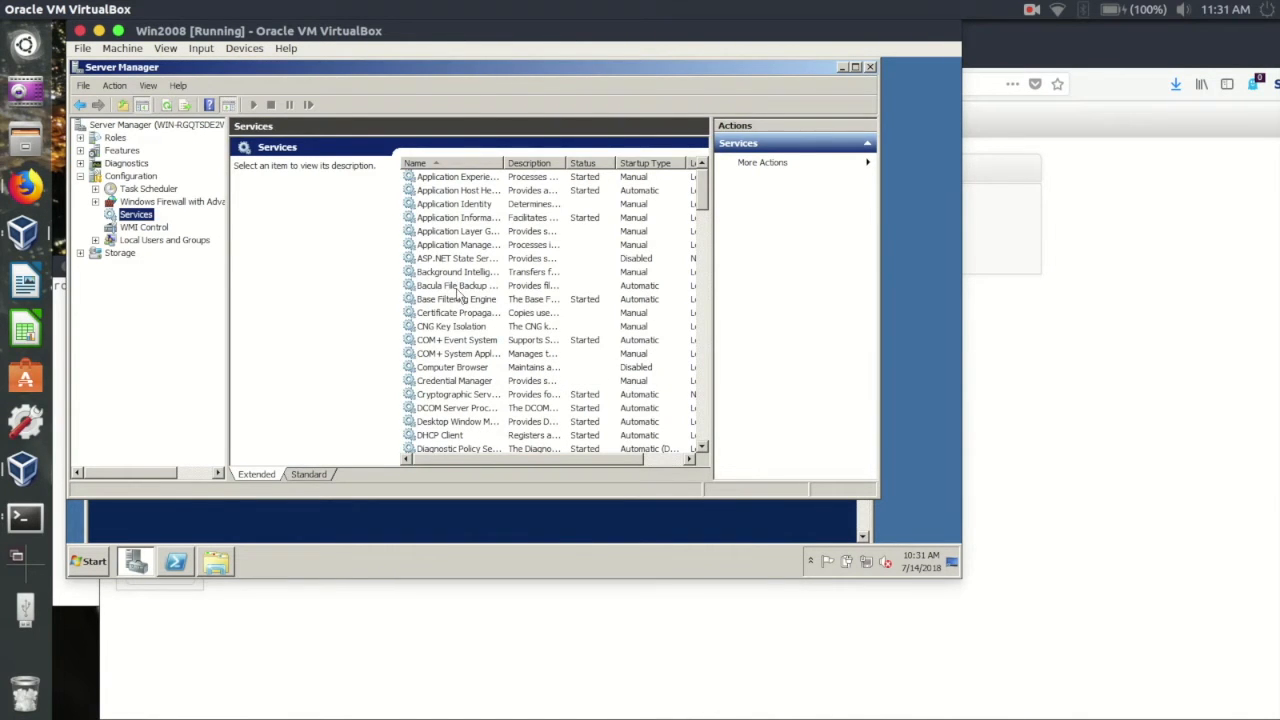
left_click(452, 284)
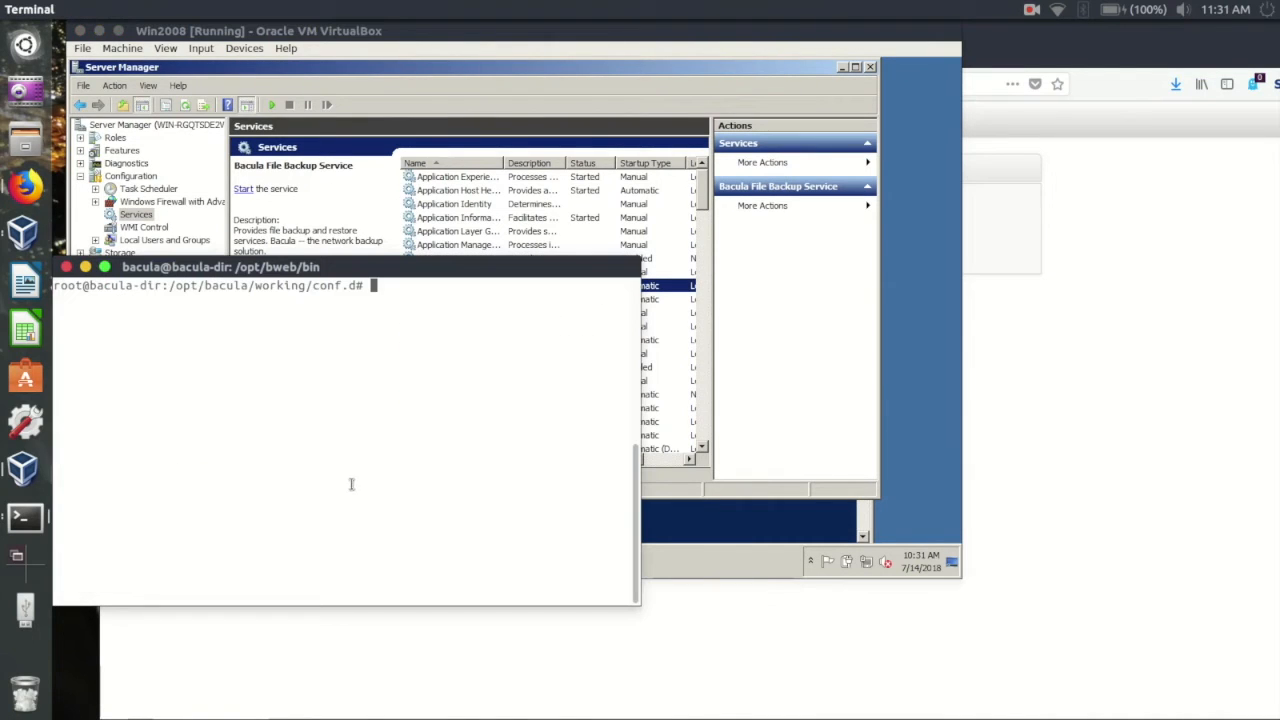
List the directory and run deploy_FileDaemon_Win2008_MSSQL_4_192_168_56_102.sh.
type("ls")
type("./deploy_FileDaemon_Win2008_MSSQL_4_192_168_56_102.sh")
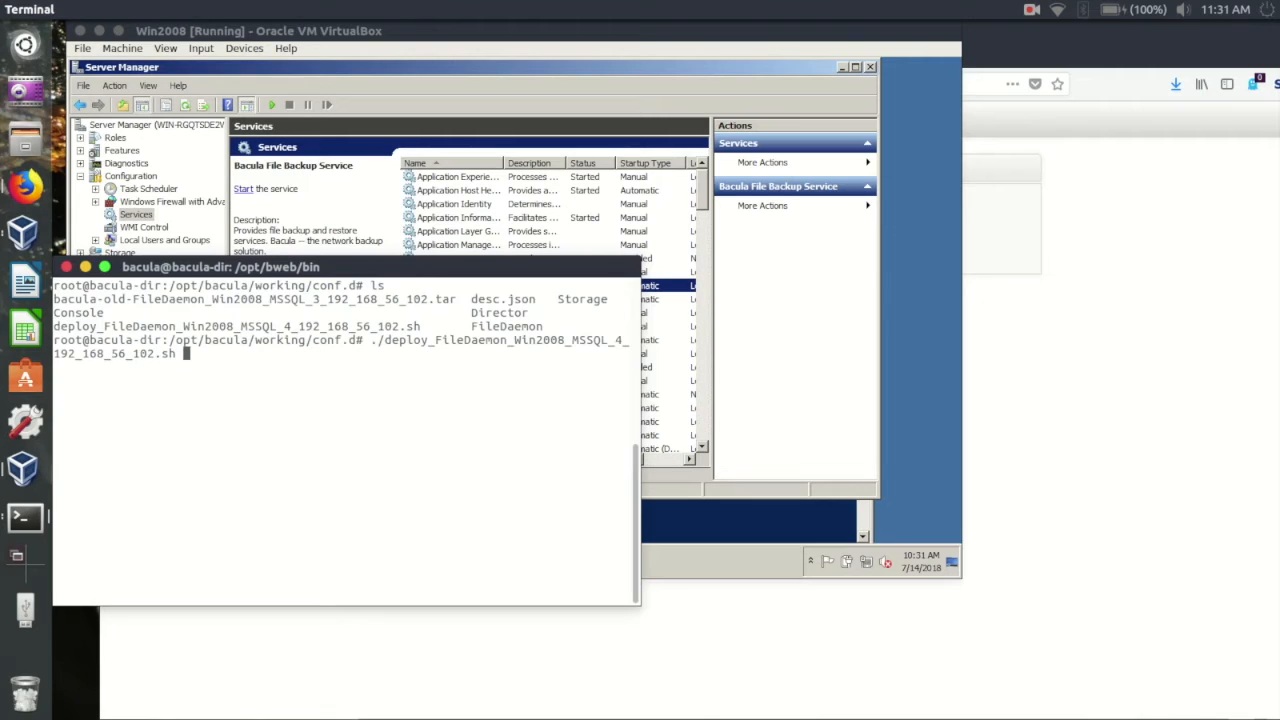
key("Return")
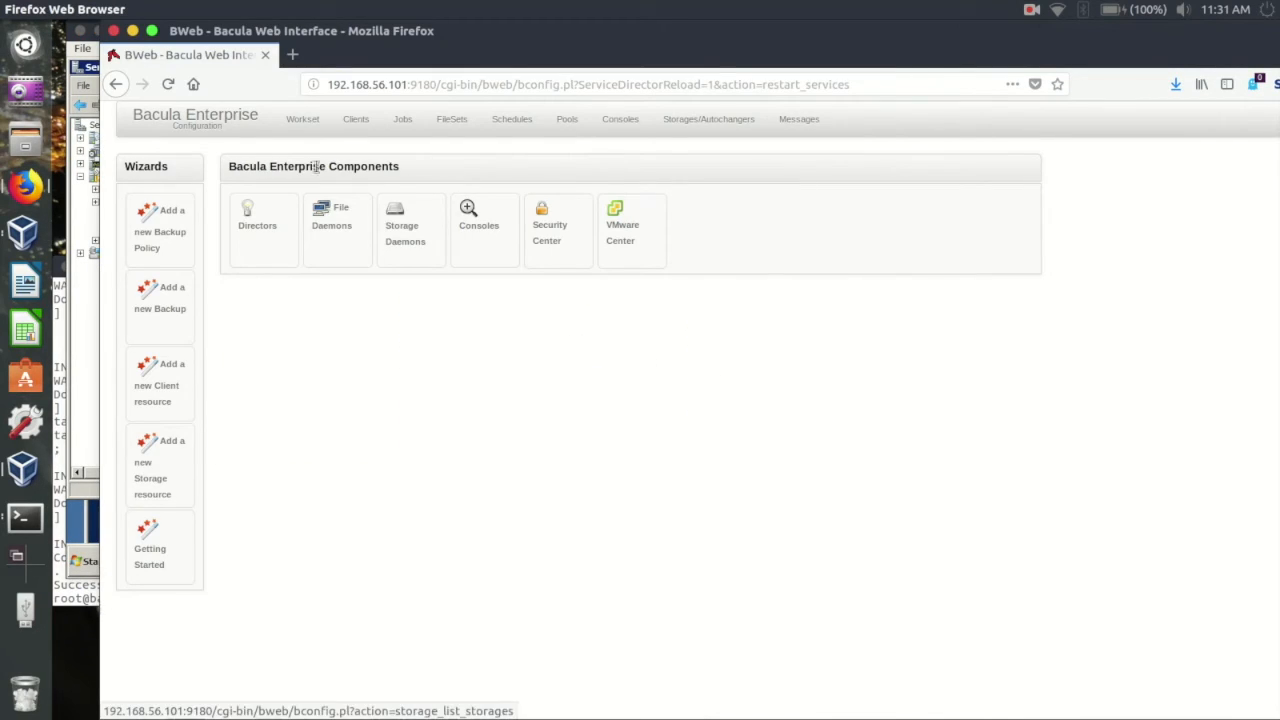
Show Win2008-MSSQL-4's client status from the Clients list: version 10.0.2, no jobs running.
left_click(196, 118)
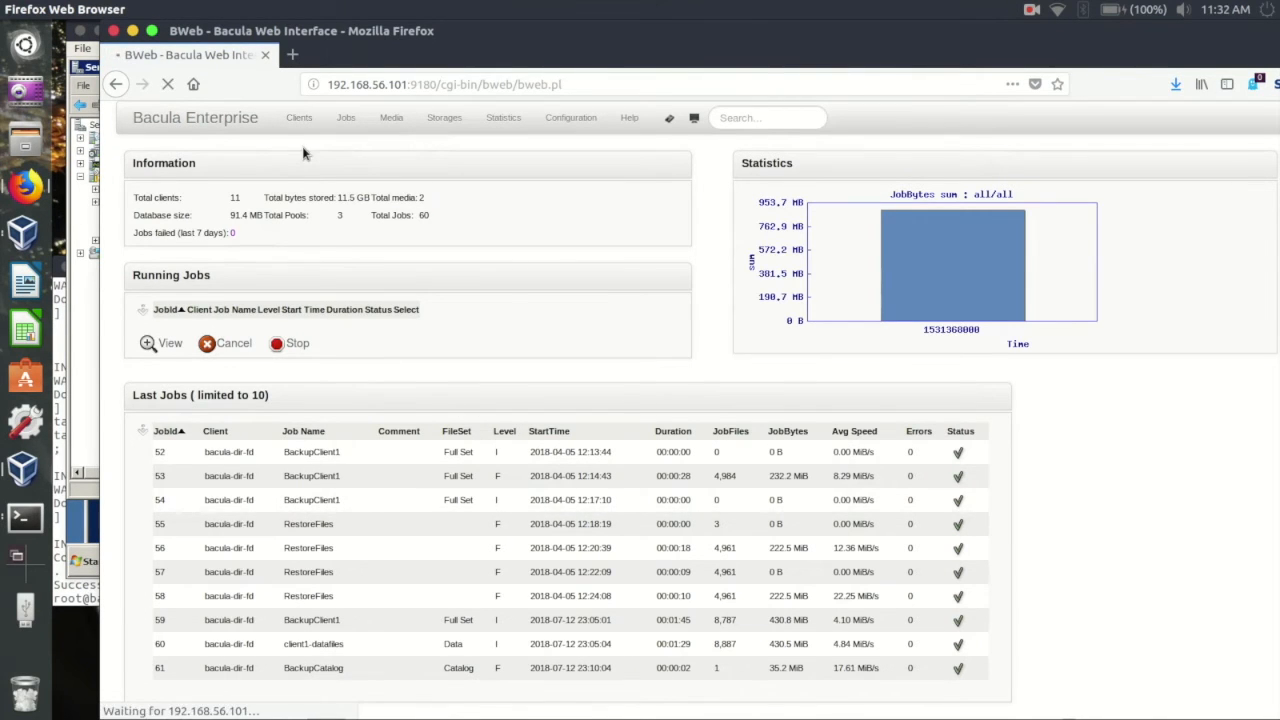
left_click(300, 116)
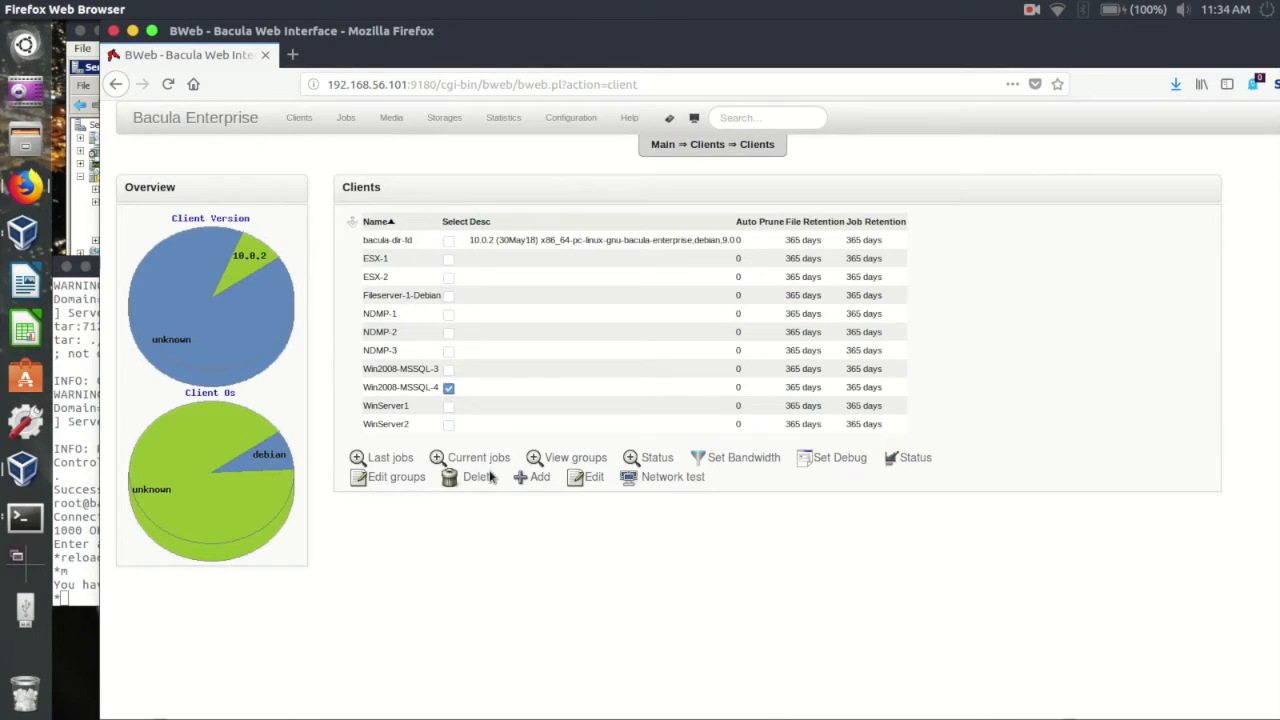
left_click(656, 456)
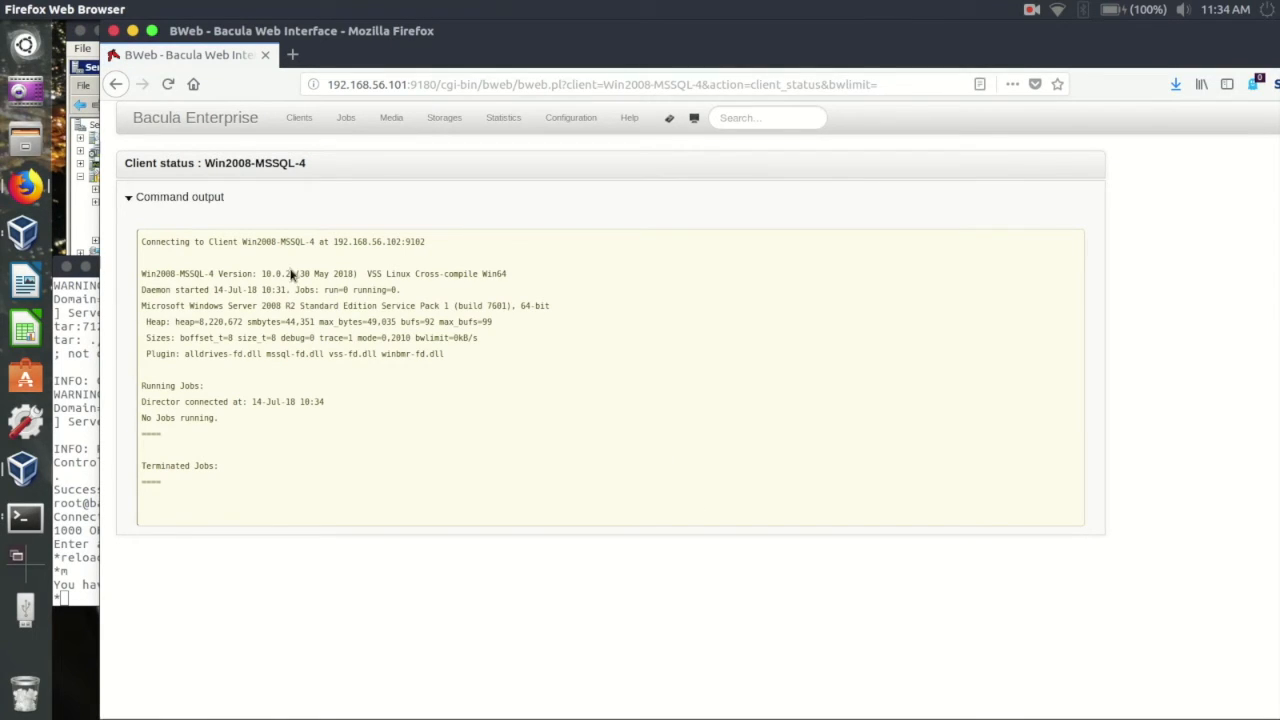
mouse_move(448, 290)
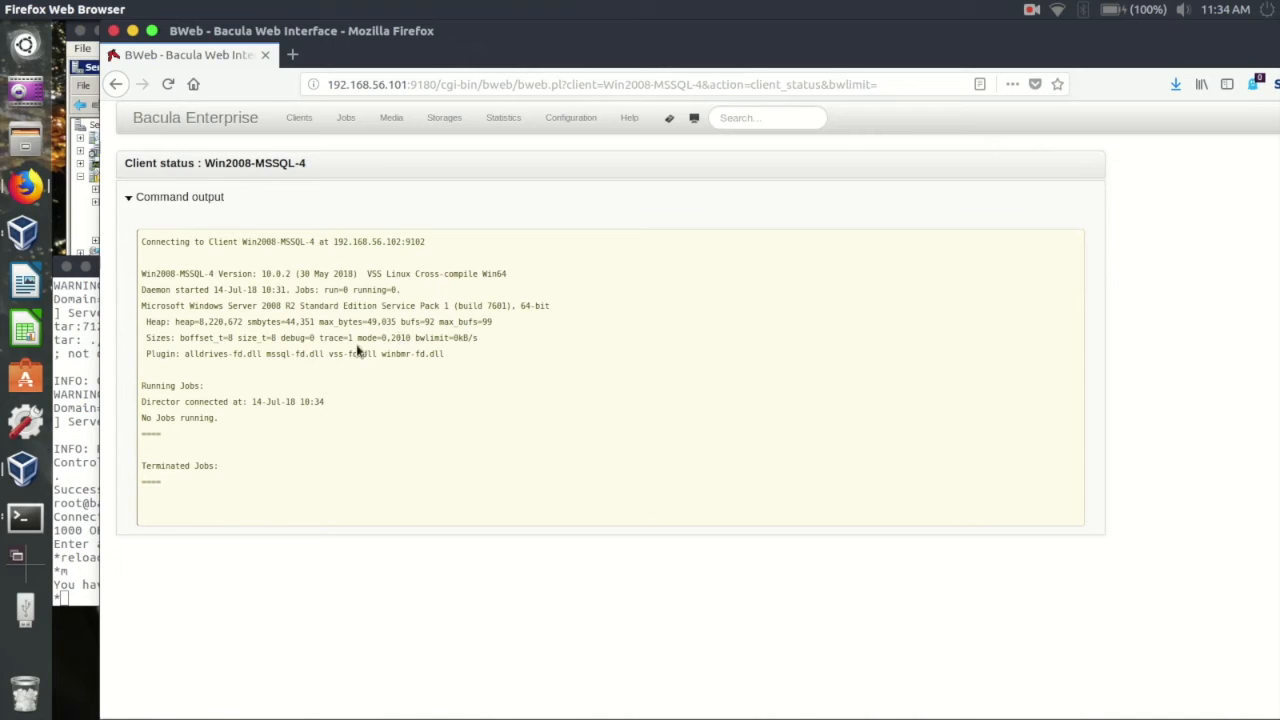
Highlight the loaded mssql-fd.dll plugin in the status output, then return to Clients.
double_click(292, 352)
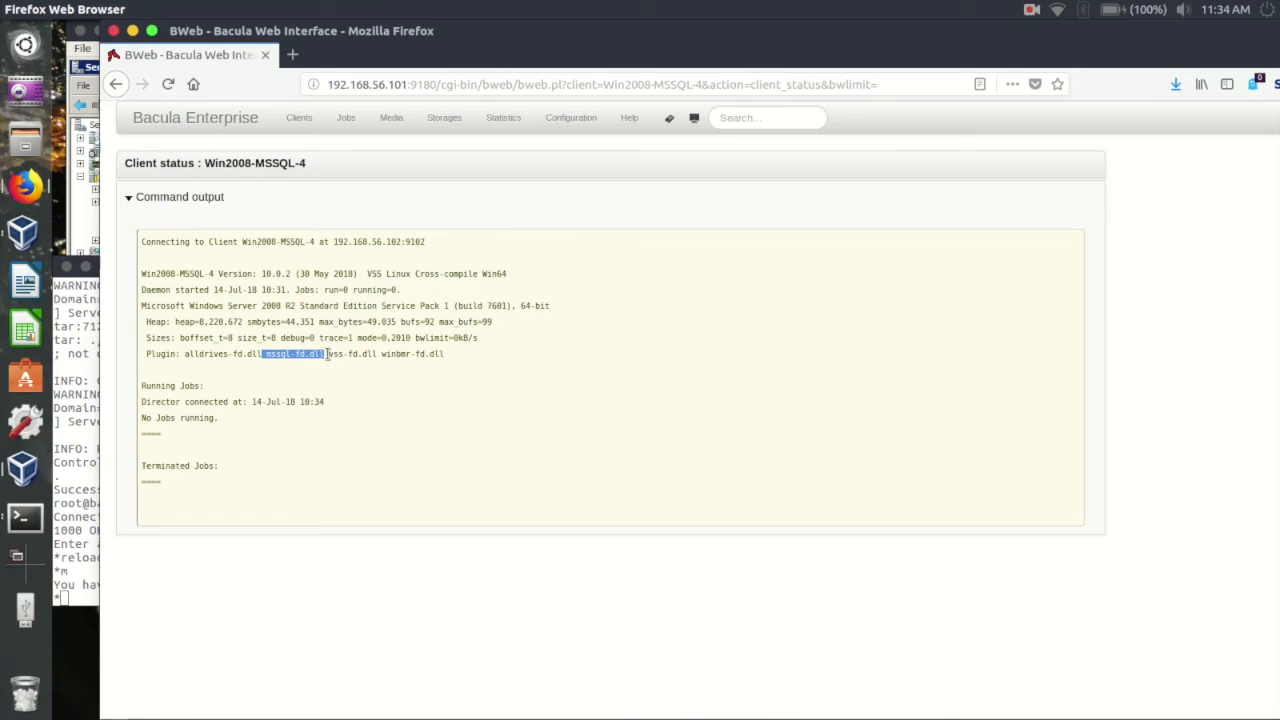
mouse_move(360, 396)
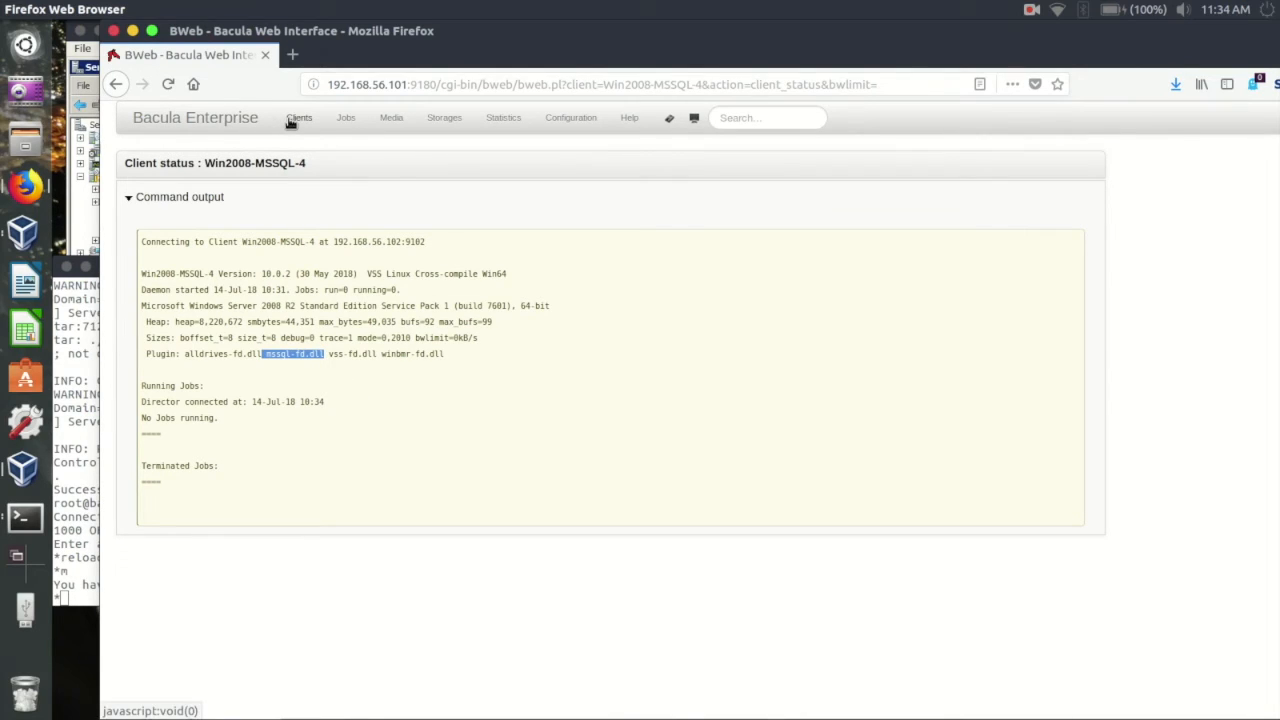
left_click(298, 116)
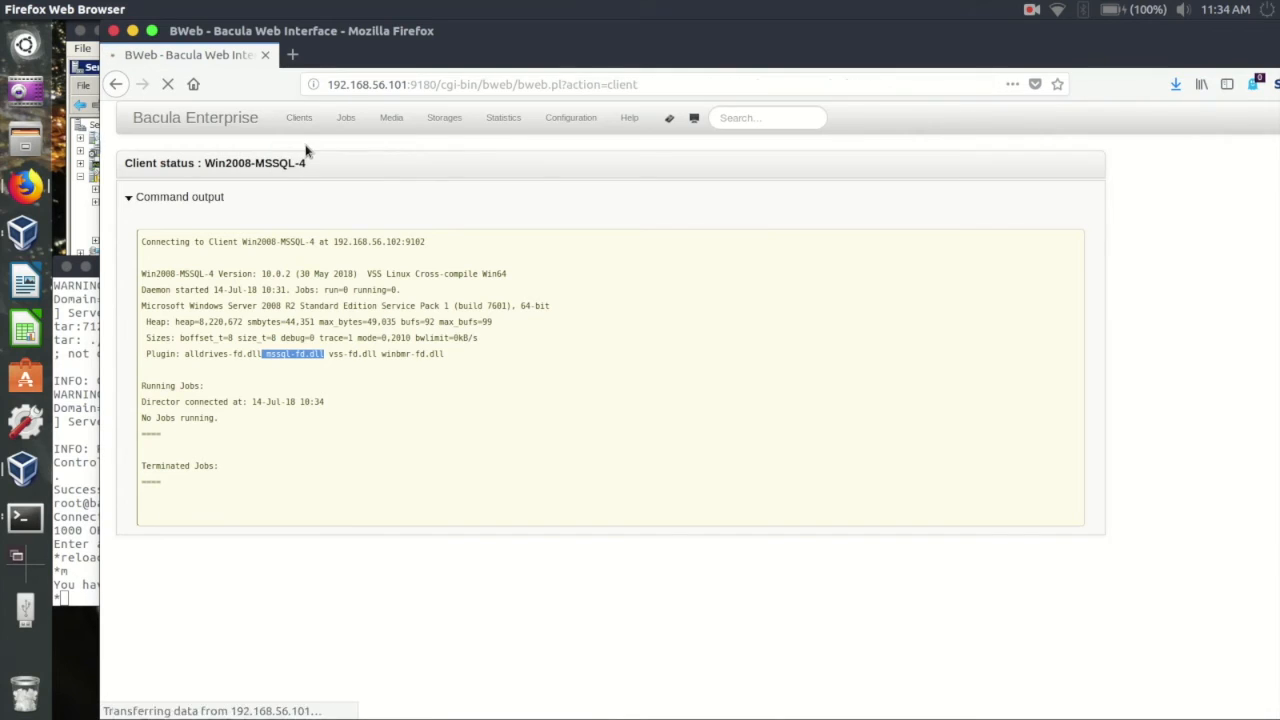
Run a 50 MB network test between Win2008-MSSQL-4 and storage File1 (about 30.49 and 41.79 Mb/s).
left_click(300, 116)
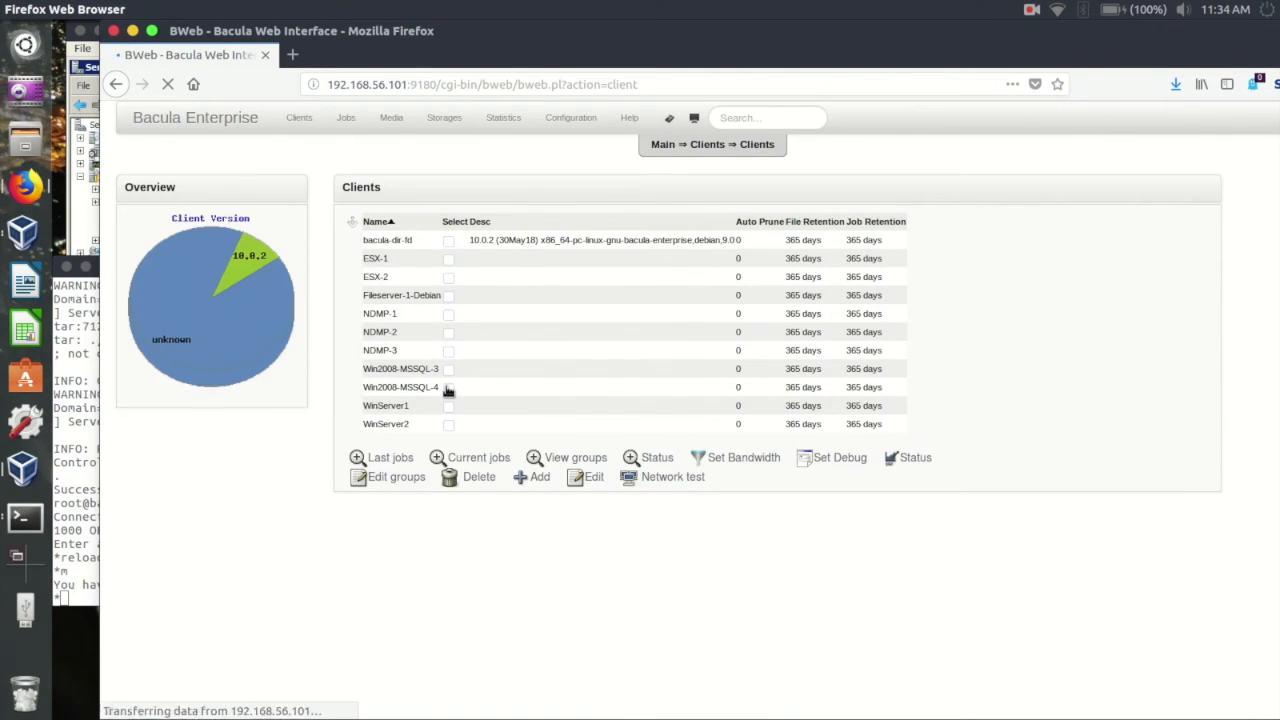
left_click(448, 388)
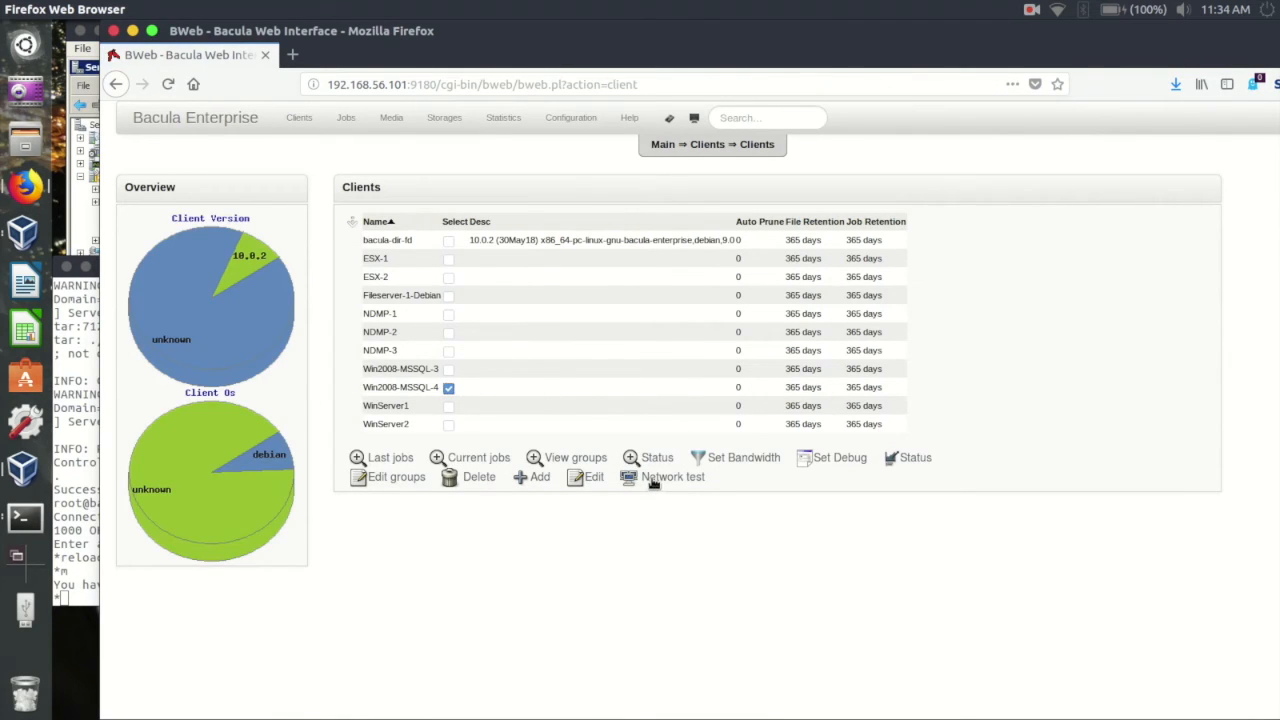
left_click(672, 476)
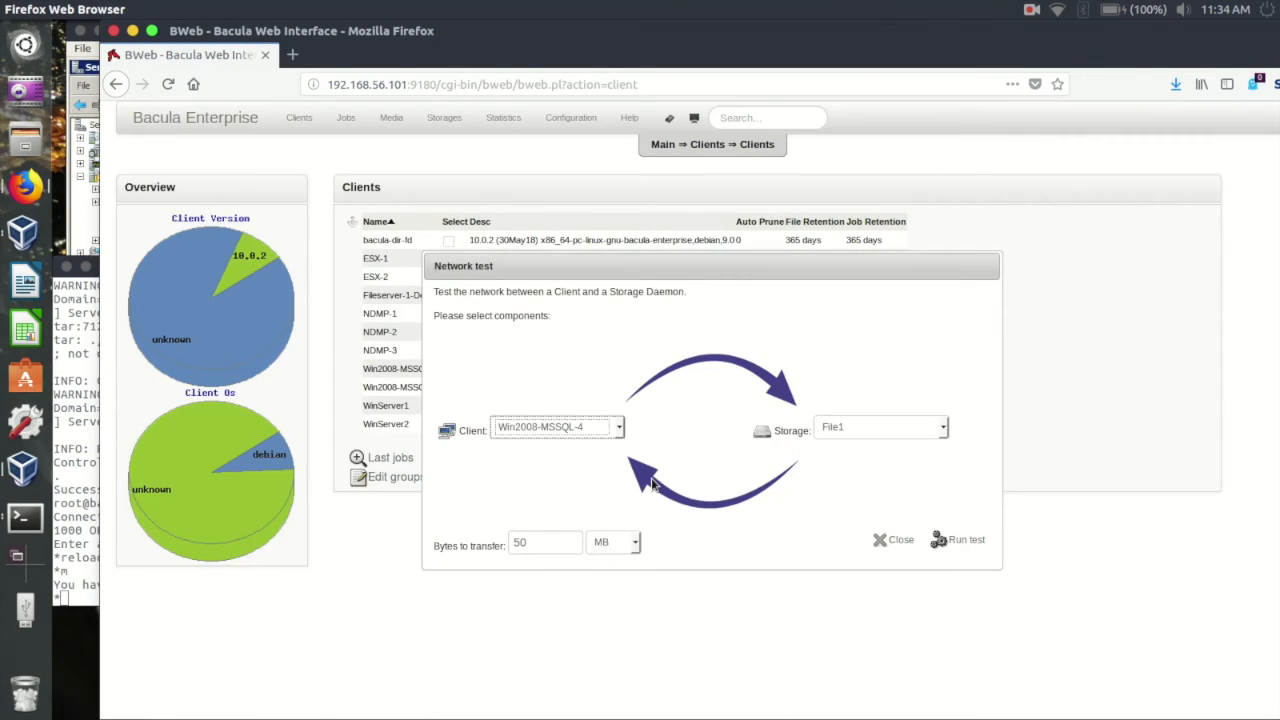
mouse_move(944, 548)
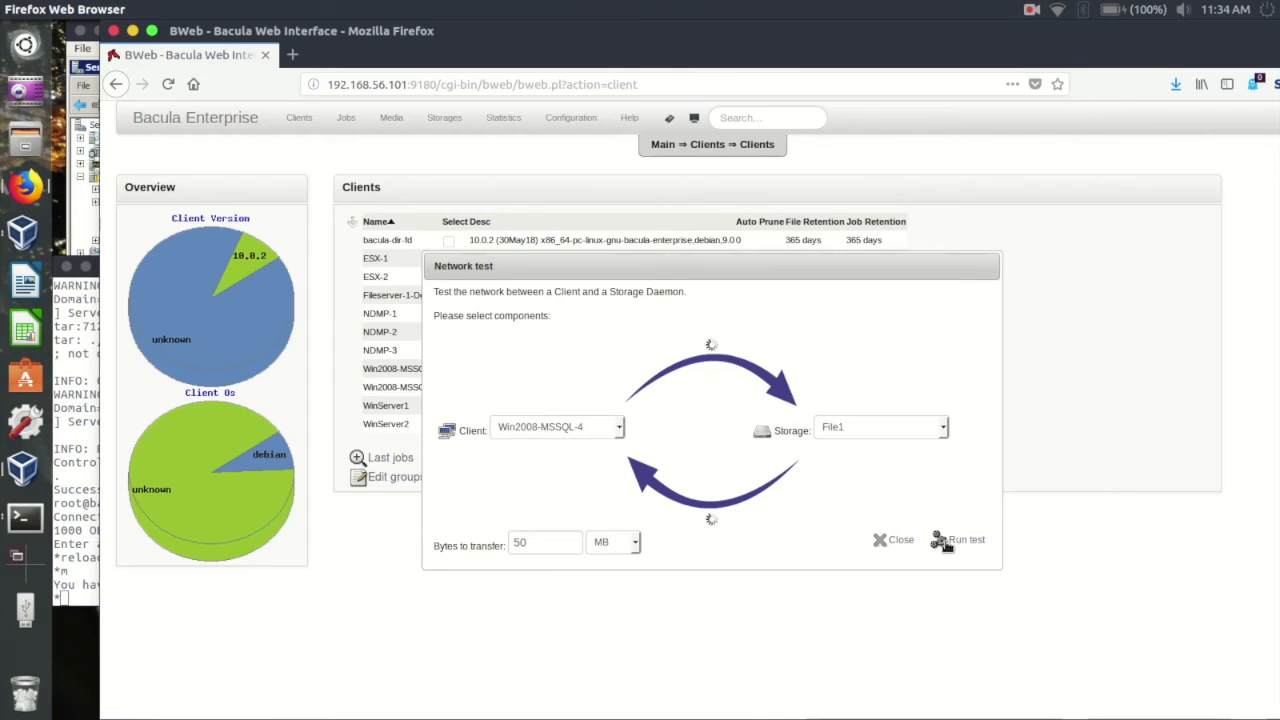
left_click(966, 540)
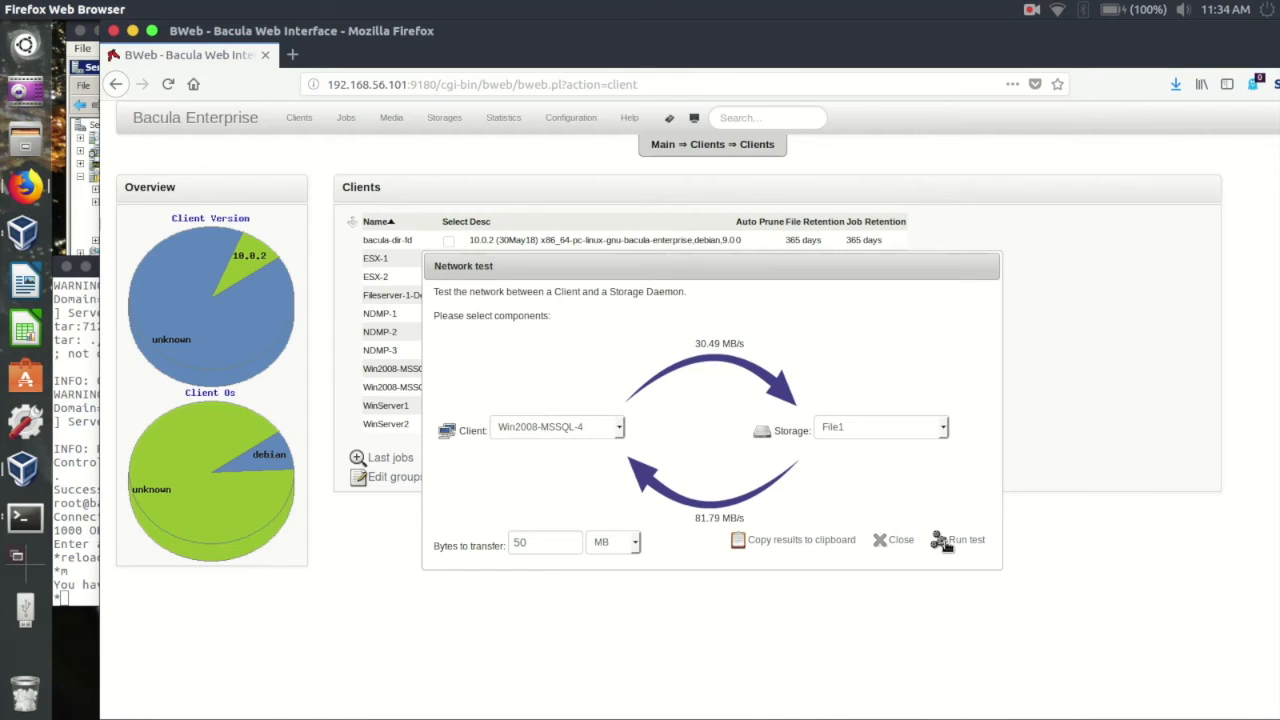
mouse_move(900, 540)
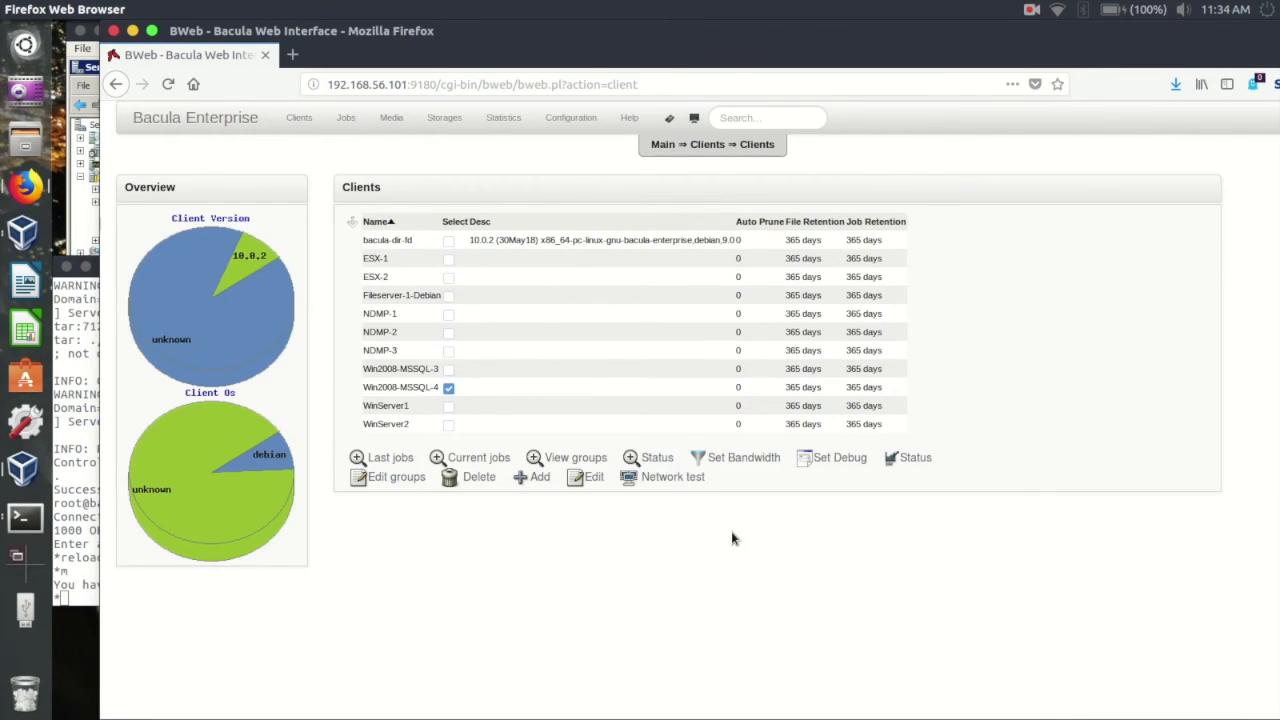
mouse_move(740, 516)
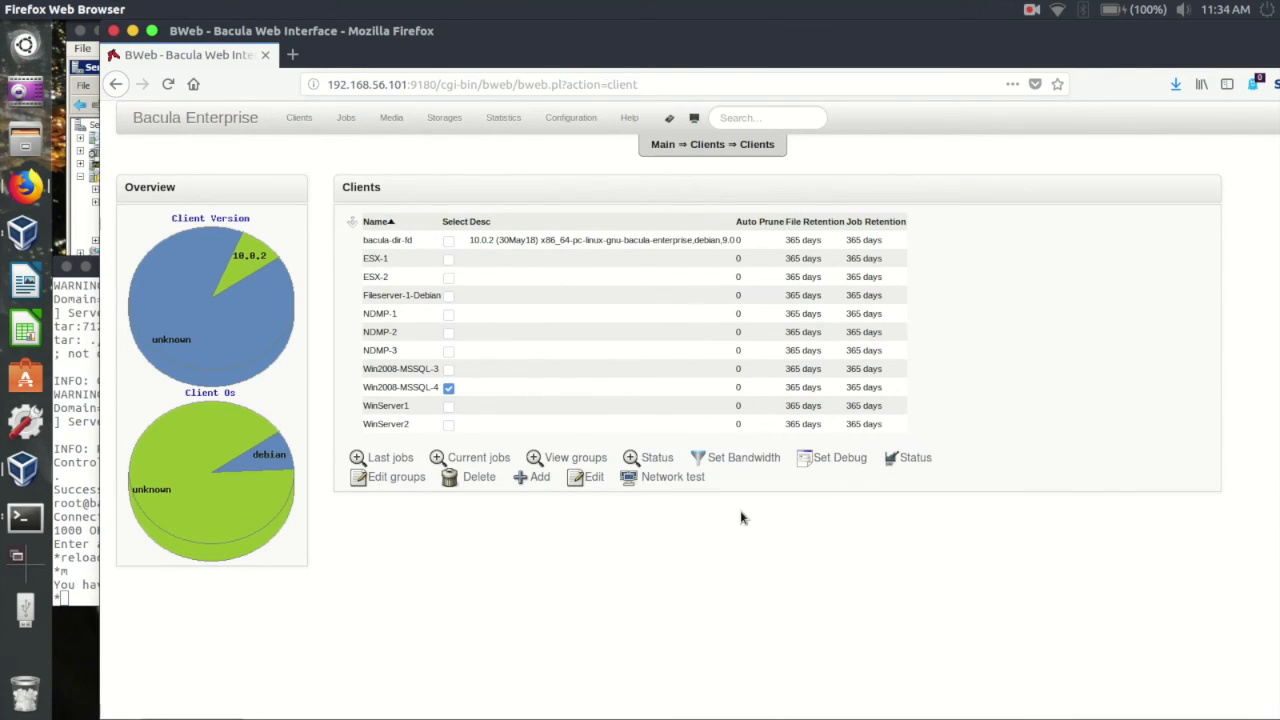